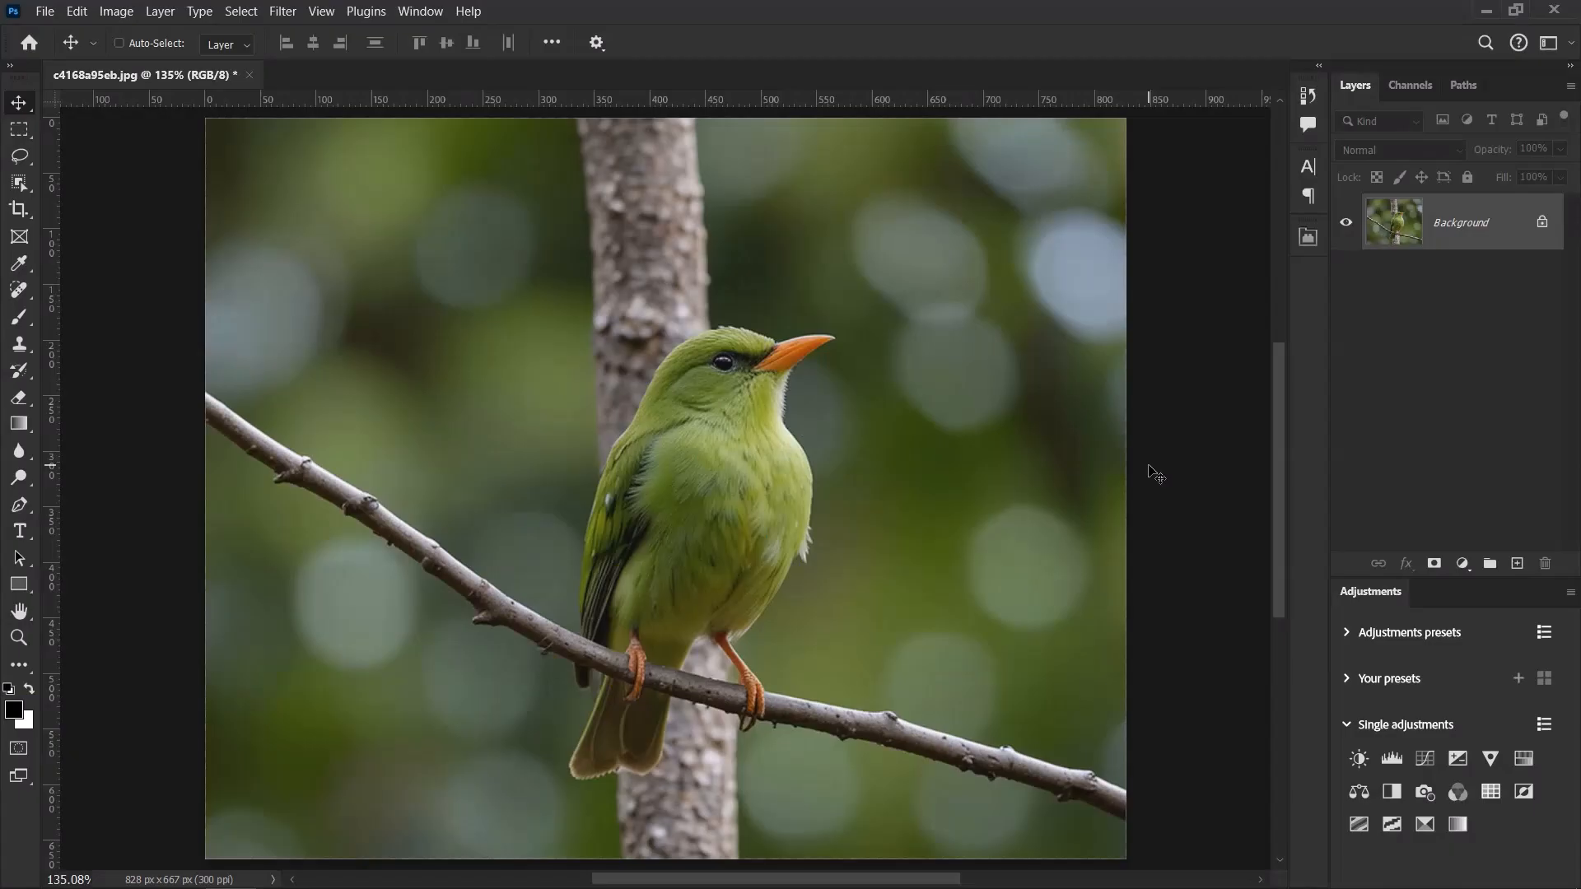
mouse_move(802, 307)
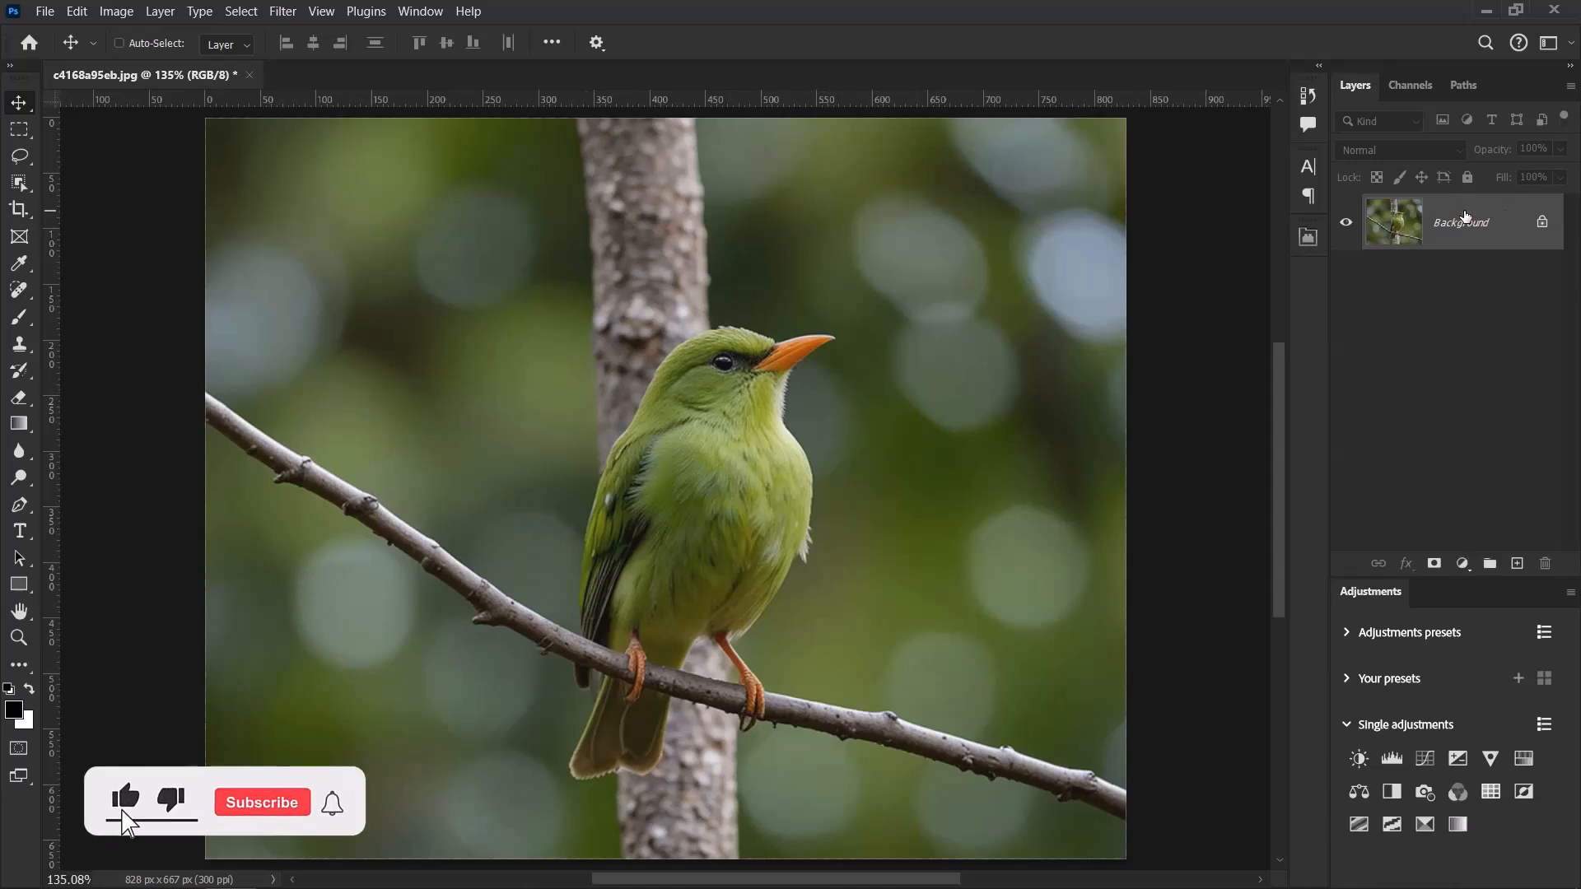
Step: Duplicate the Background layer as Layer 1
left_click(262, 802)
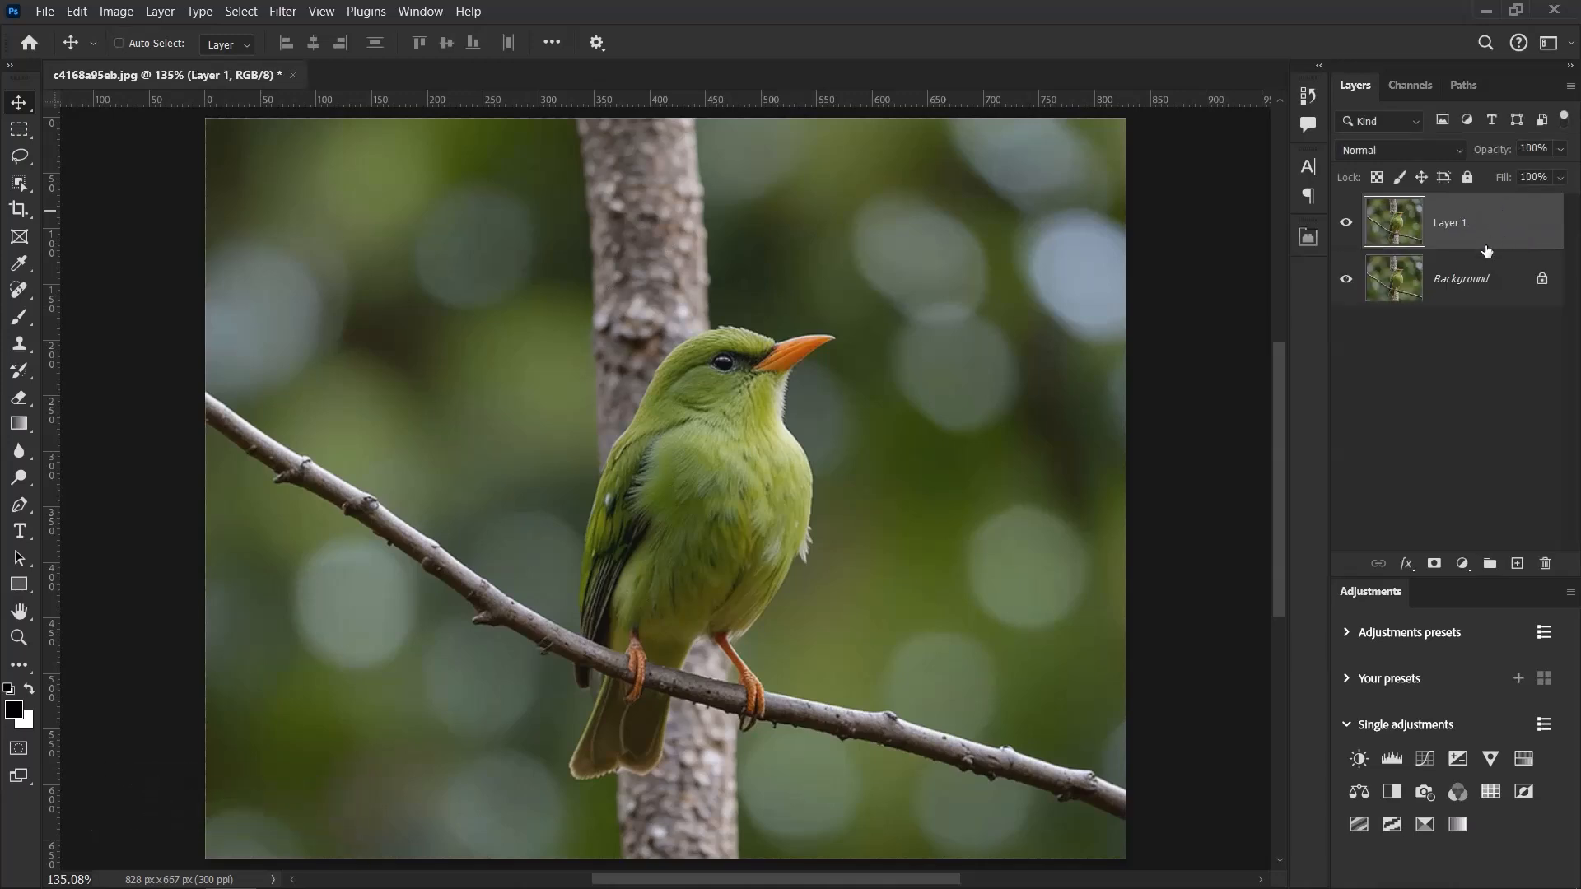
Step: Switch to the Object Selection Tool in Lasso mode
left_click(20, 183)
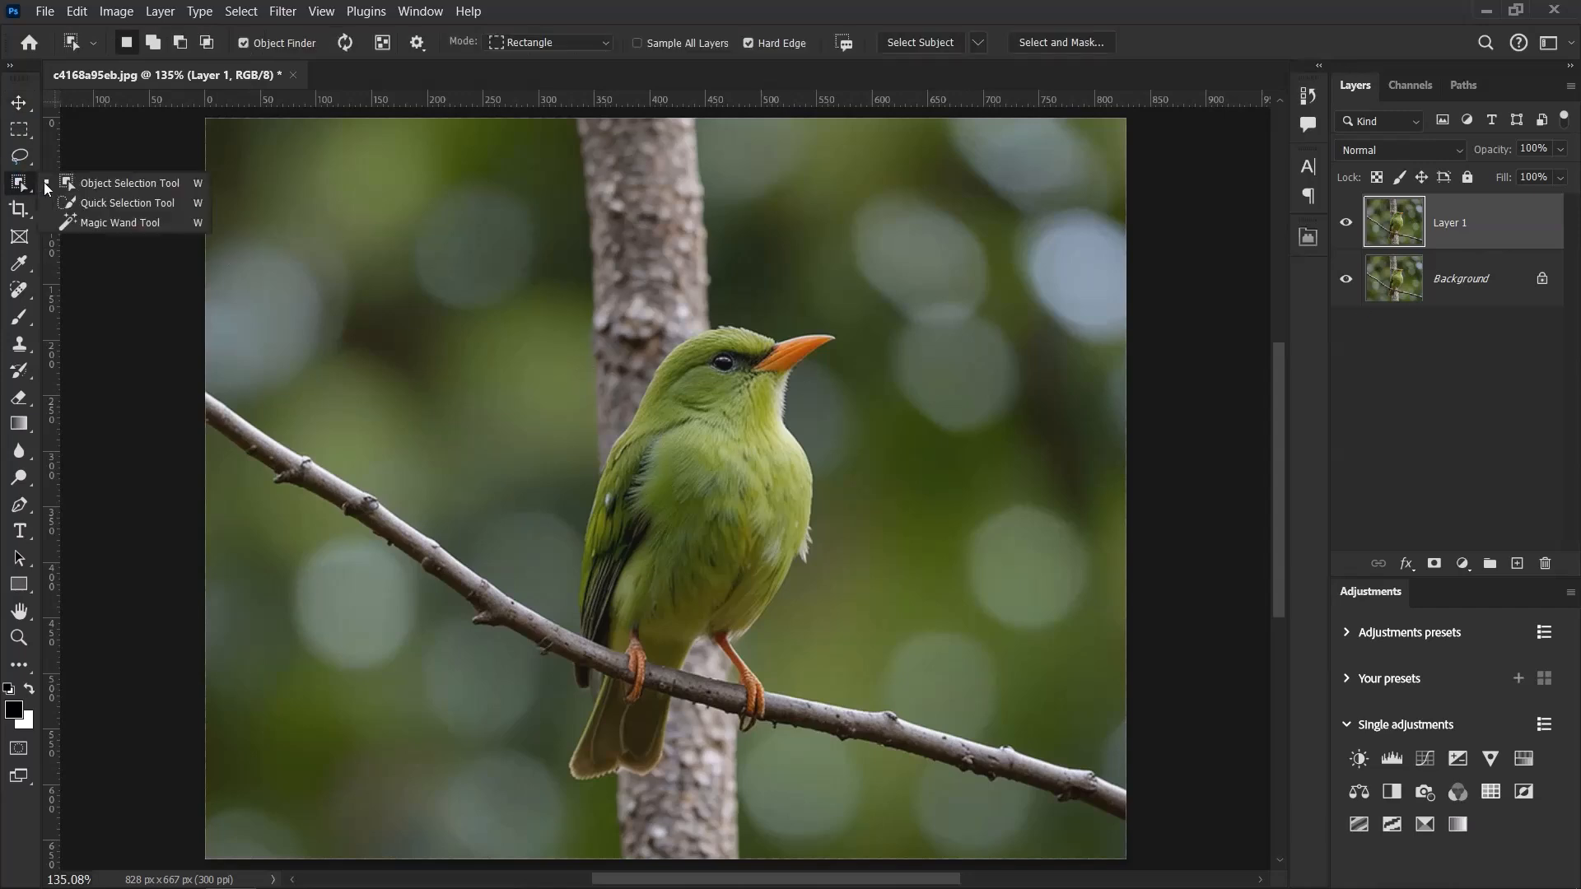
mouse_move(128, 182)
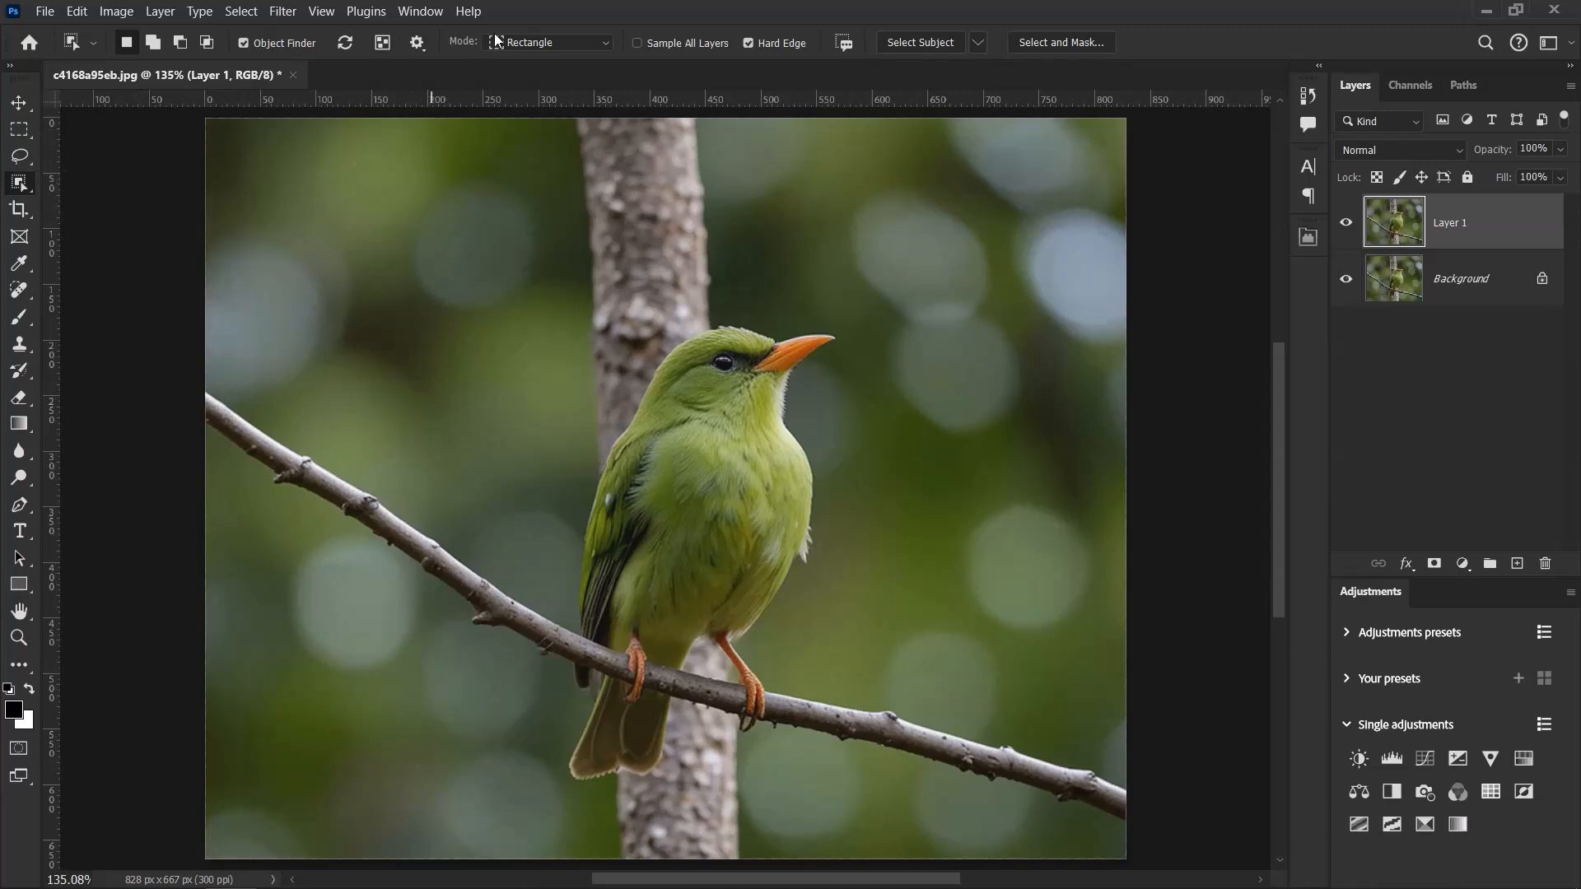
left_click(547, 43)
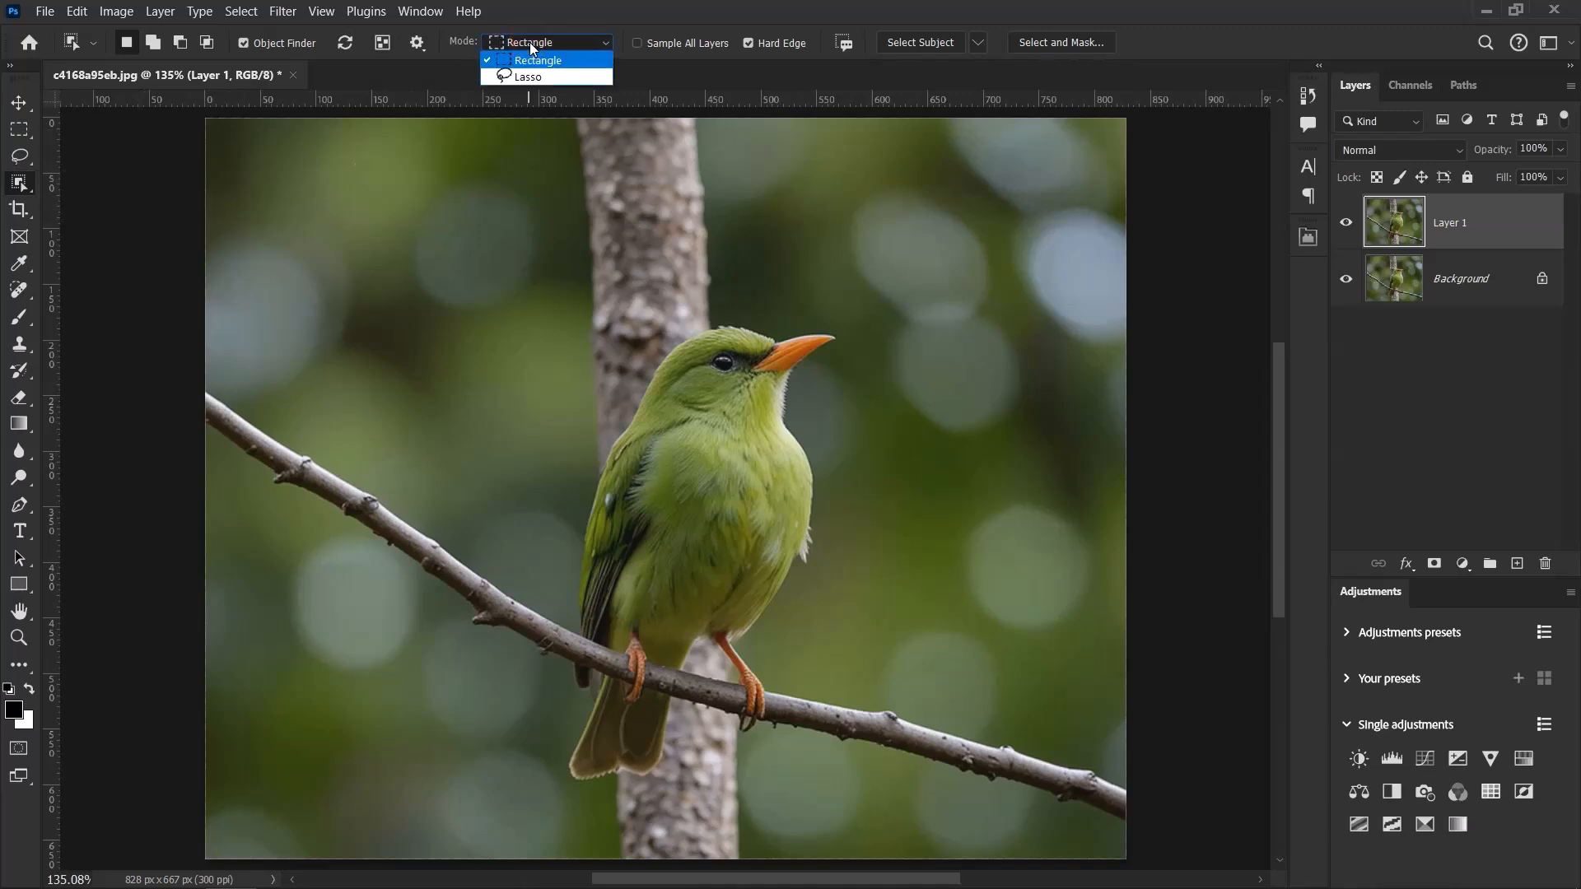
left_click(524, 77)
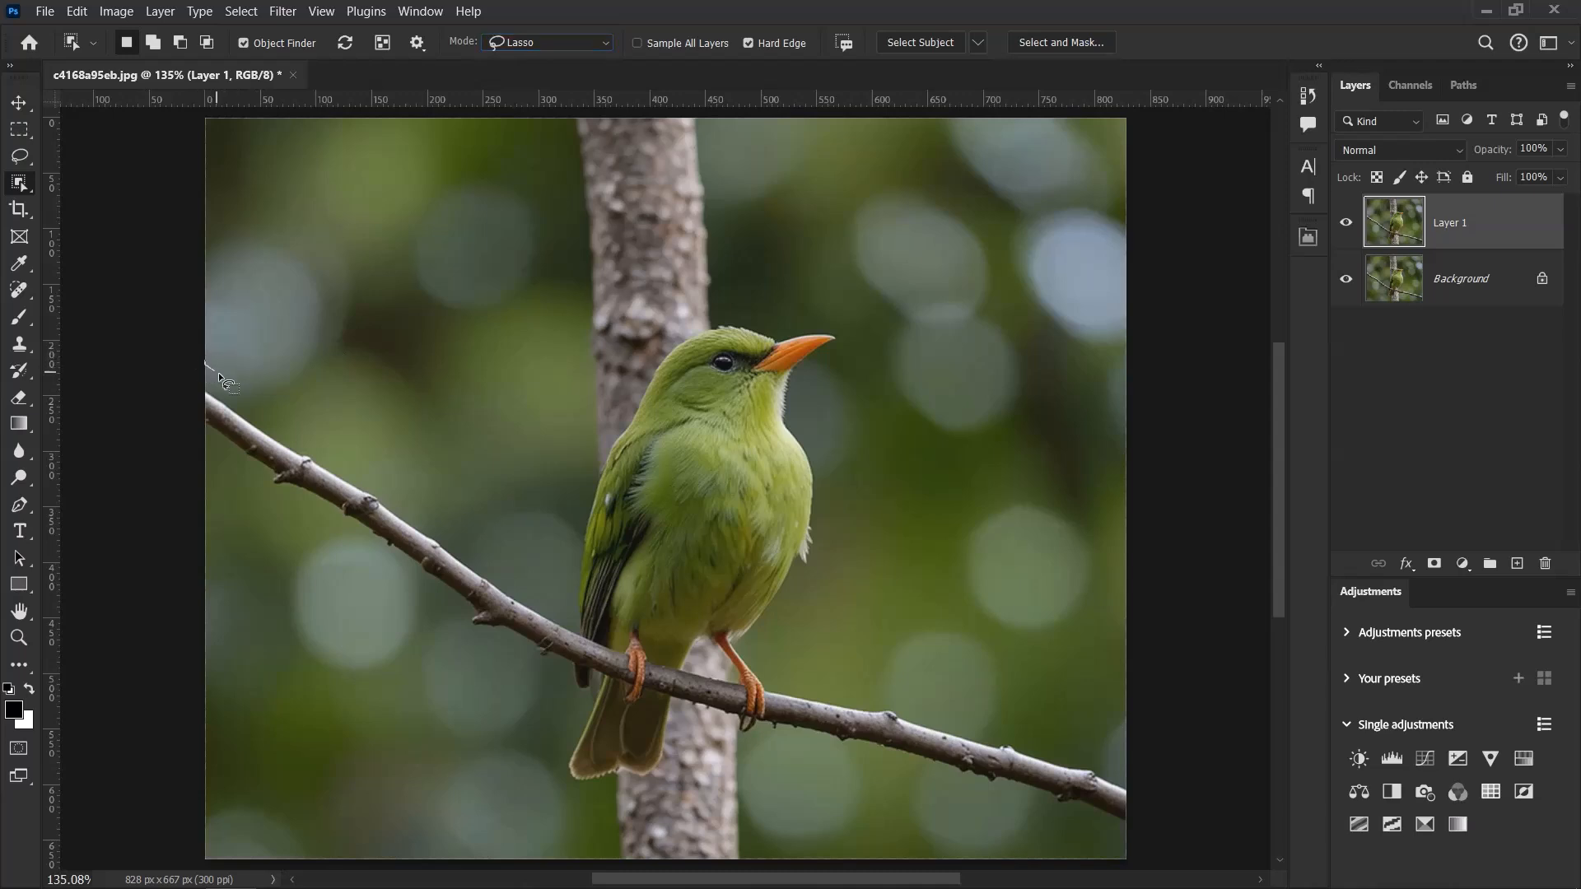
Step: Trace a loose freehand outline around the green bird and its branch
left_click_drag(217, 376, 443, 528)
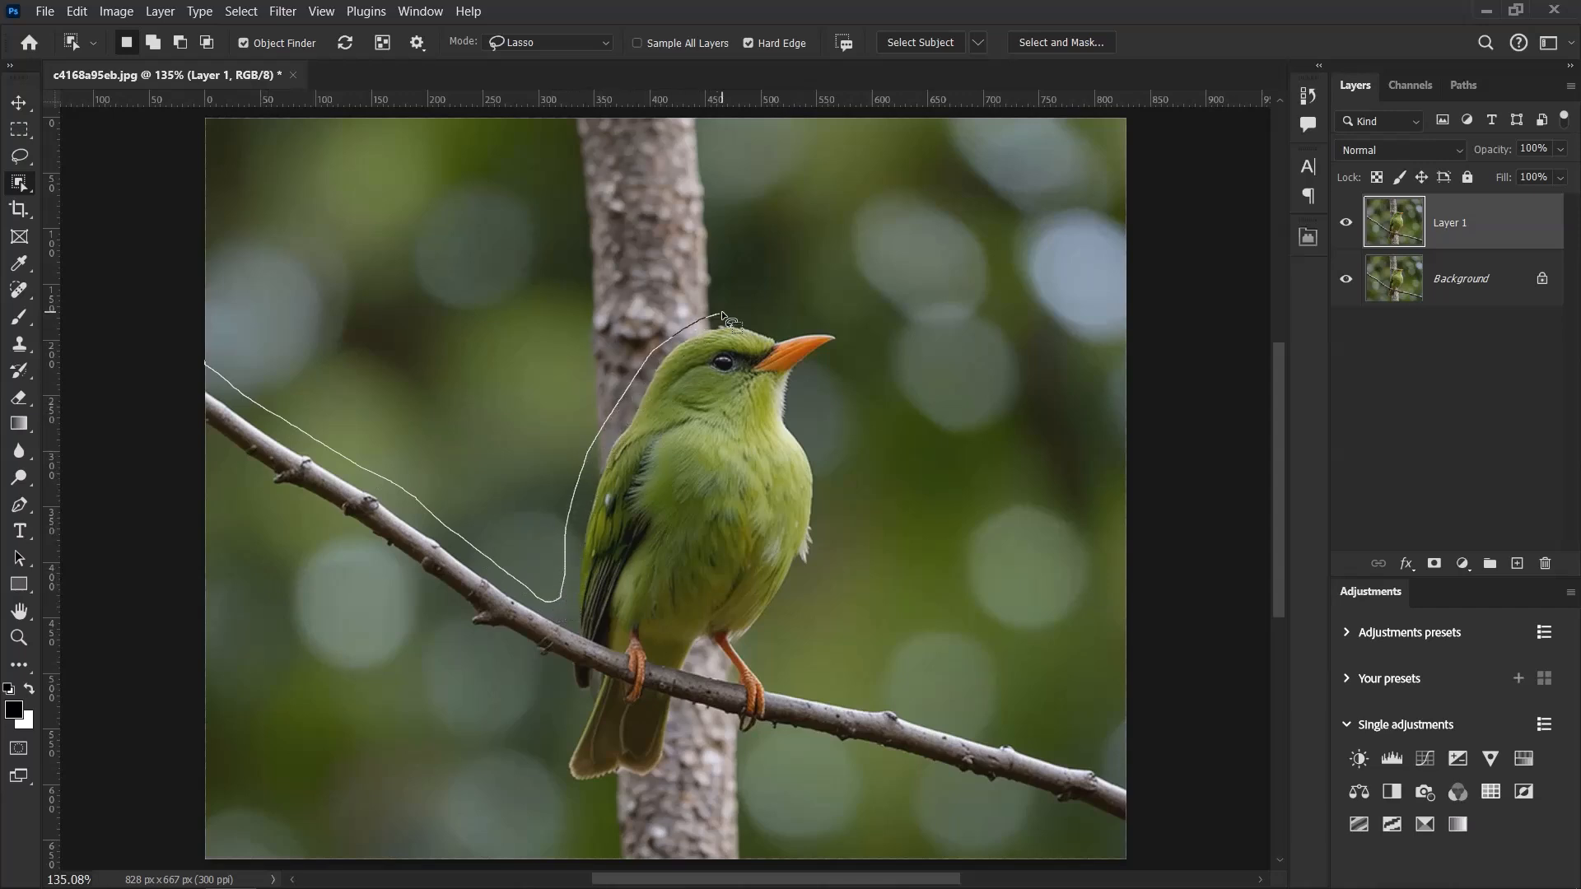
left_click_drag(726, 321, 812, 404)
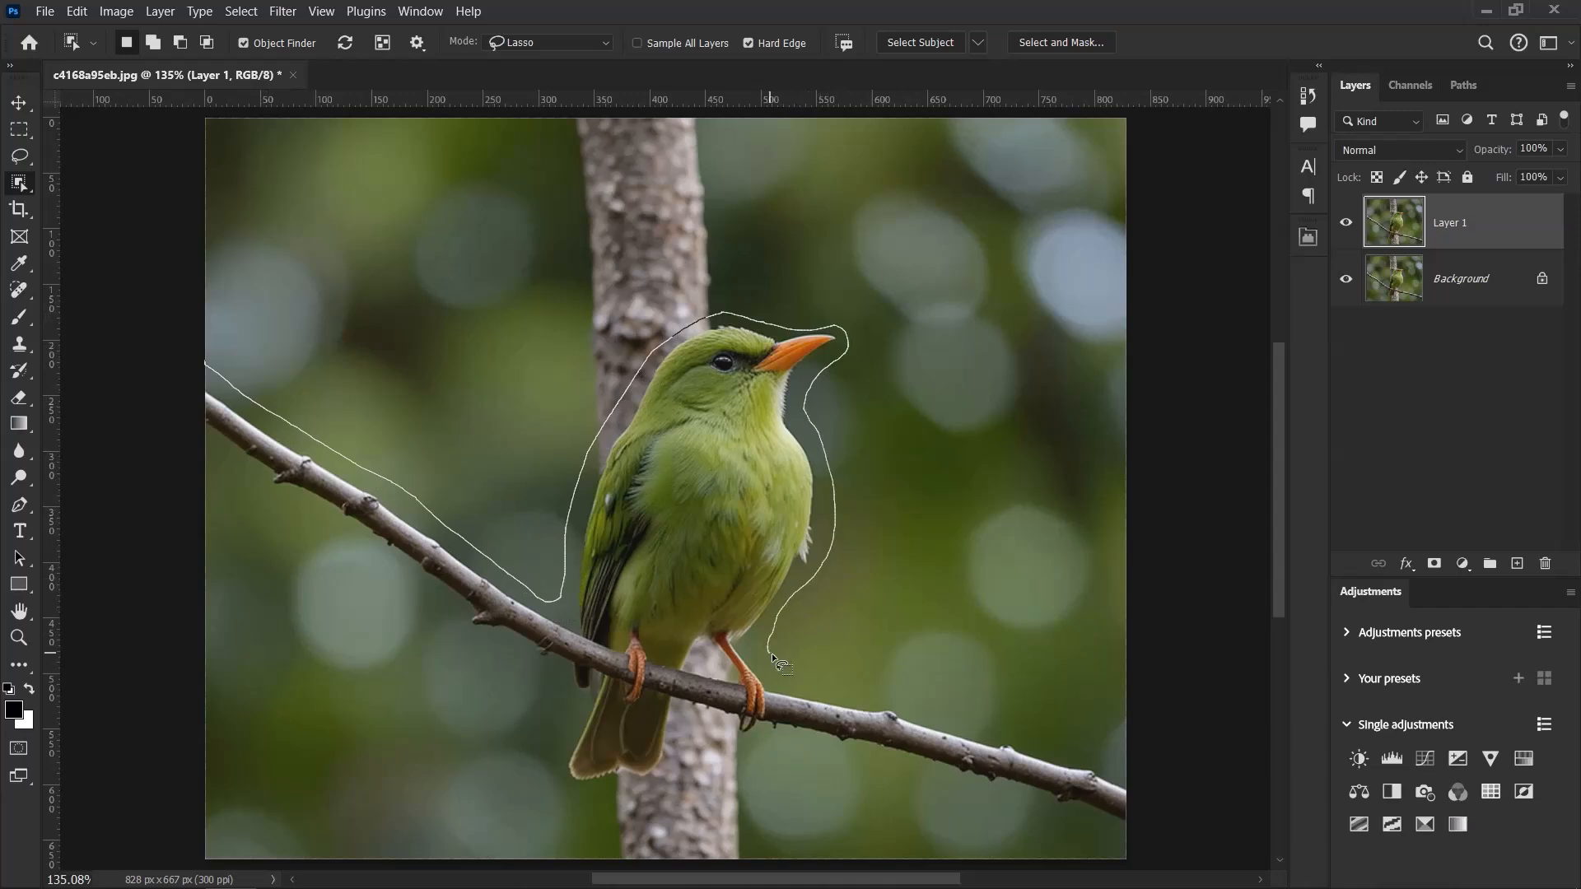
left_click_drag(771, 660, 1139, 797)
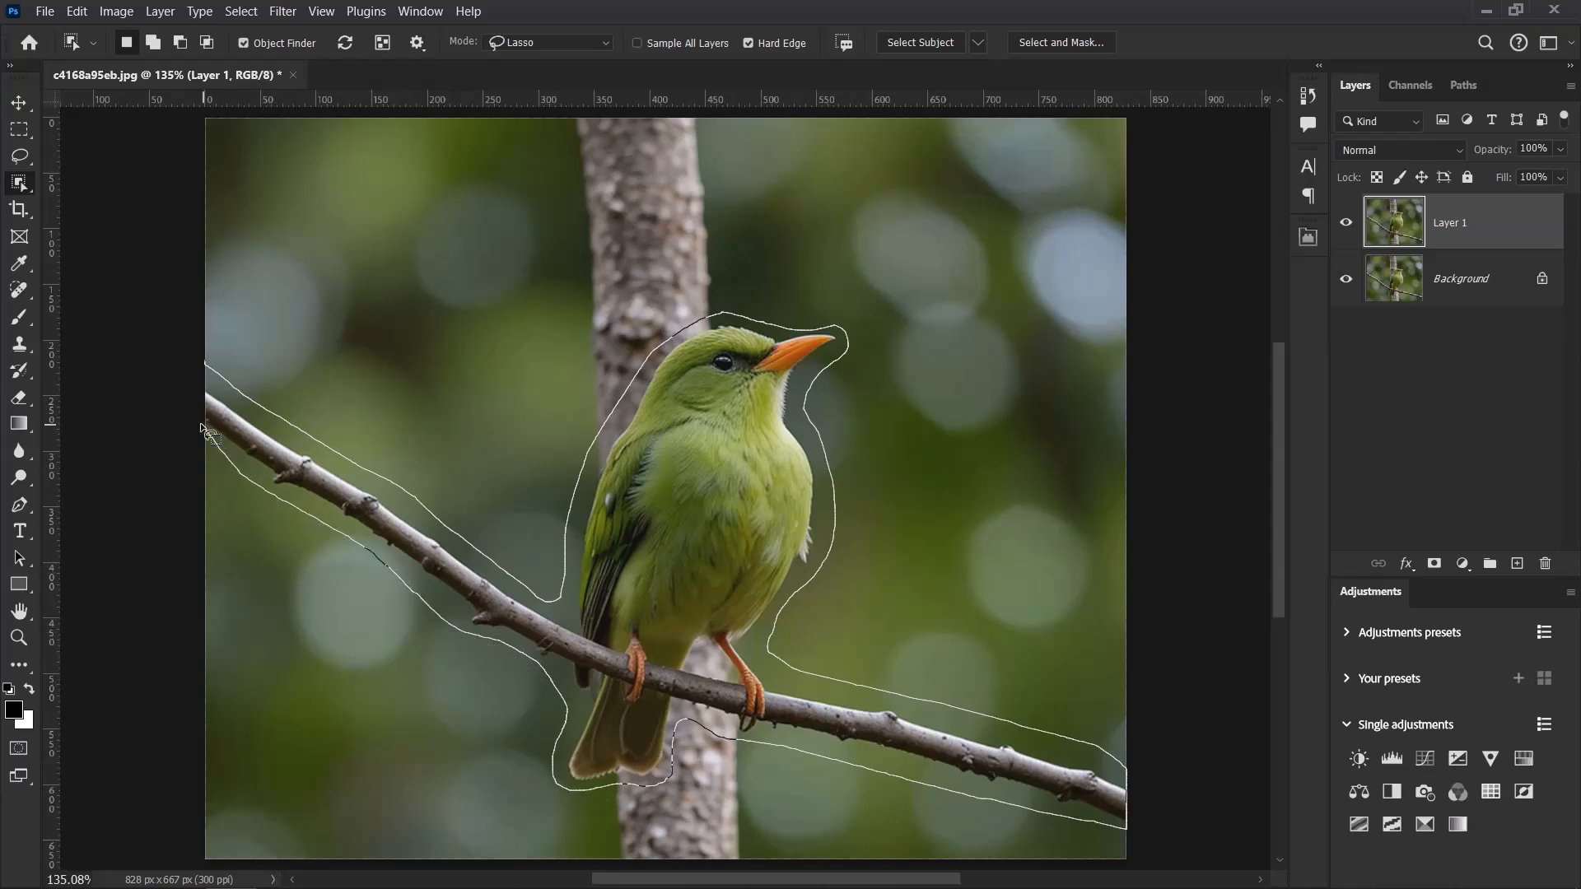
mouse_move(545, 380)
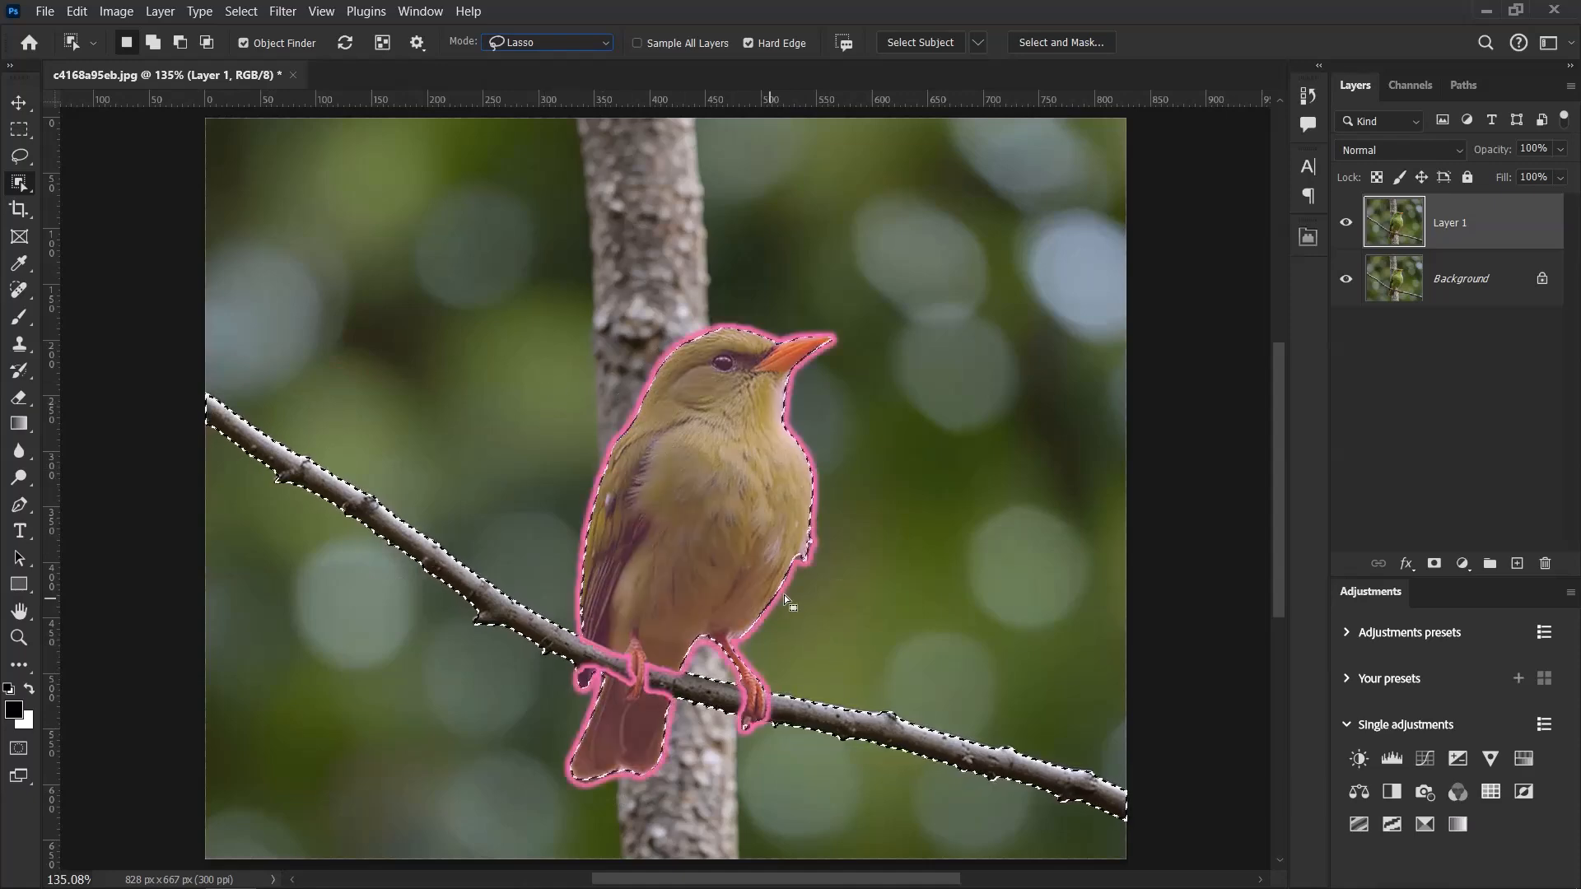
Step: Copy the selected bird and branch to Layer 2 and make Layer 1 active again
left_click(17, 102)
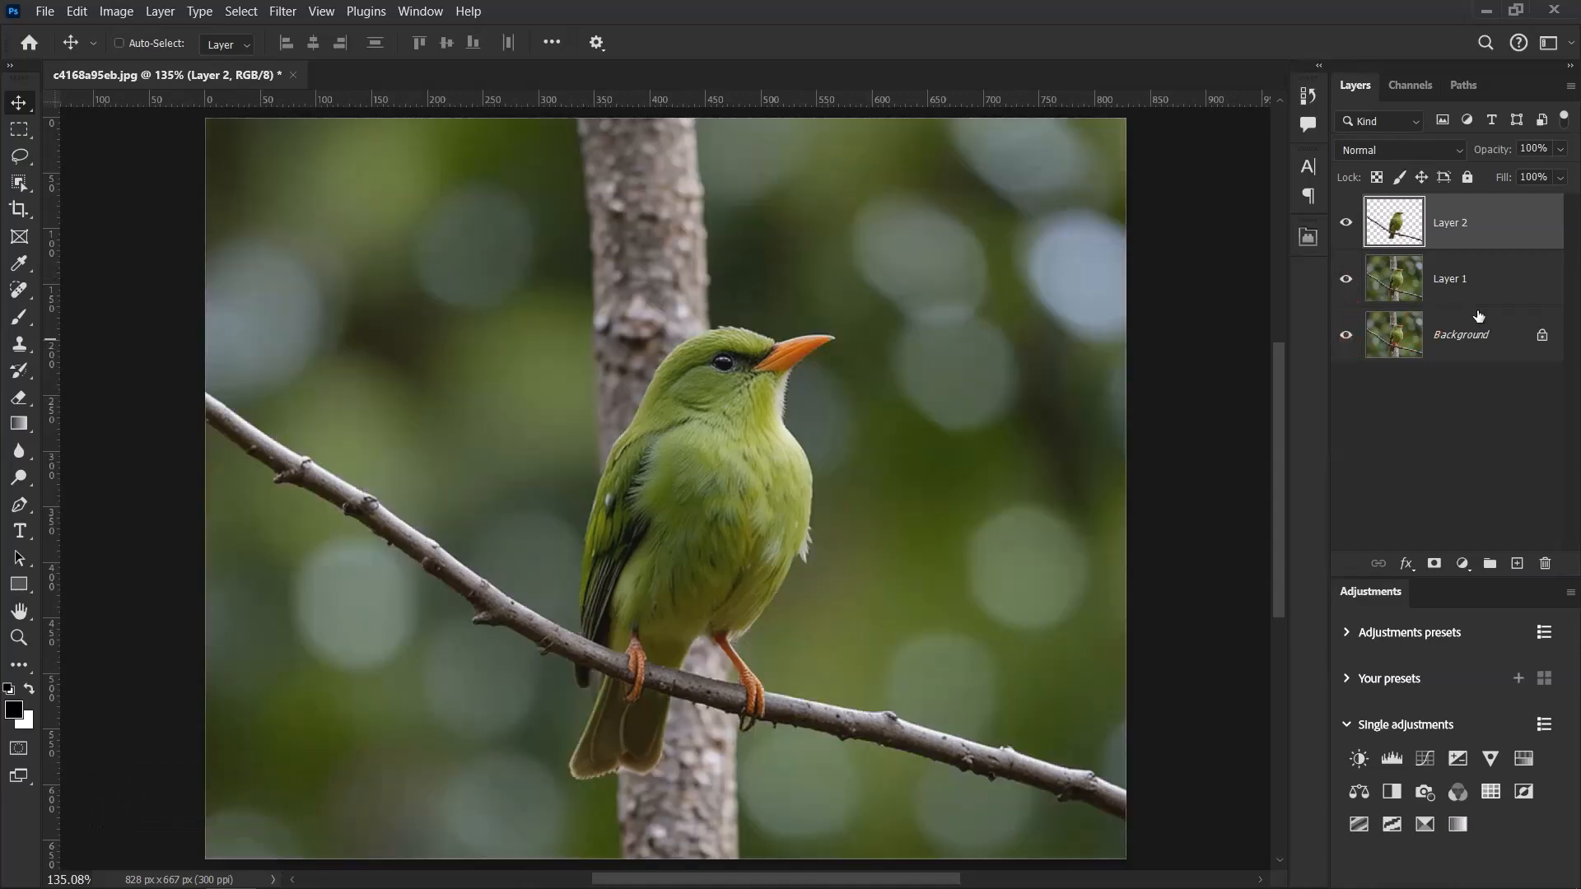
mouse_move(1484, 275)
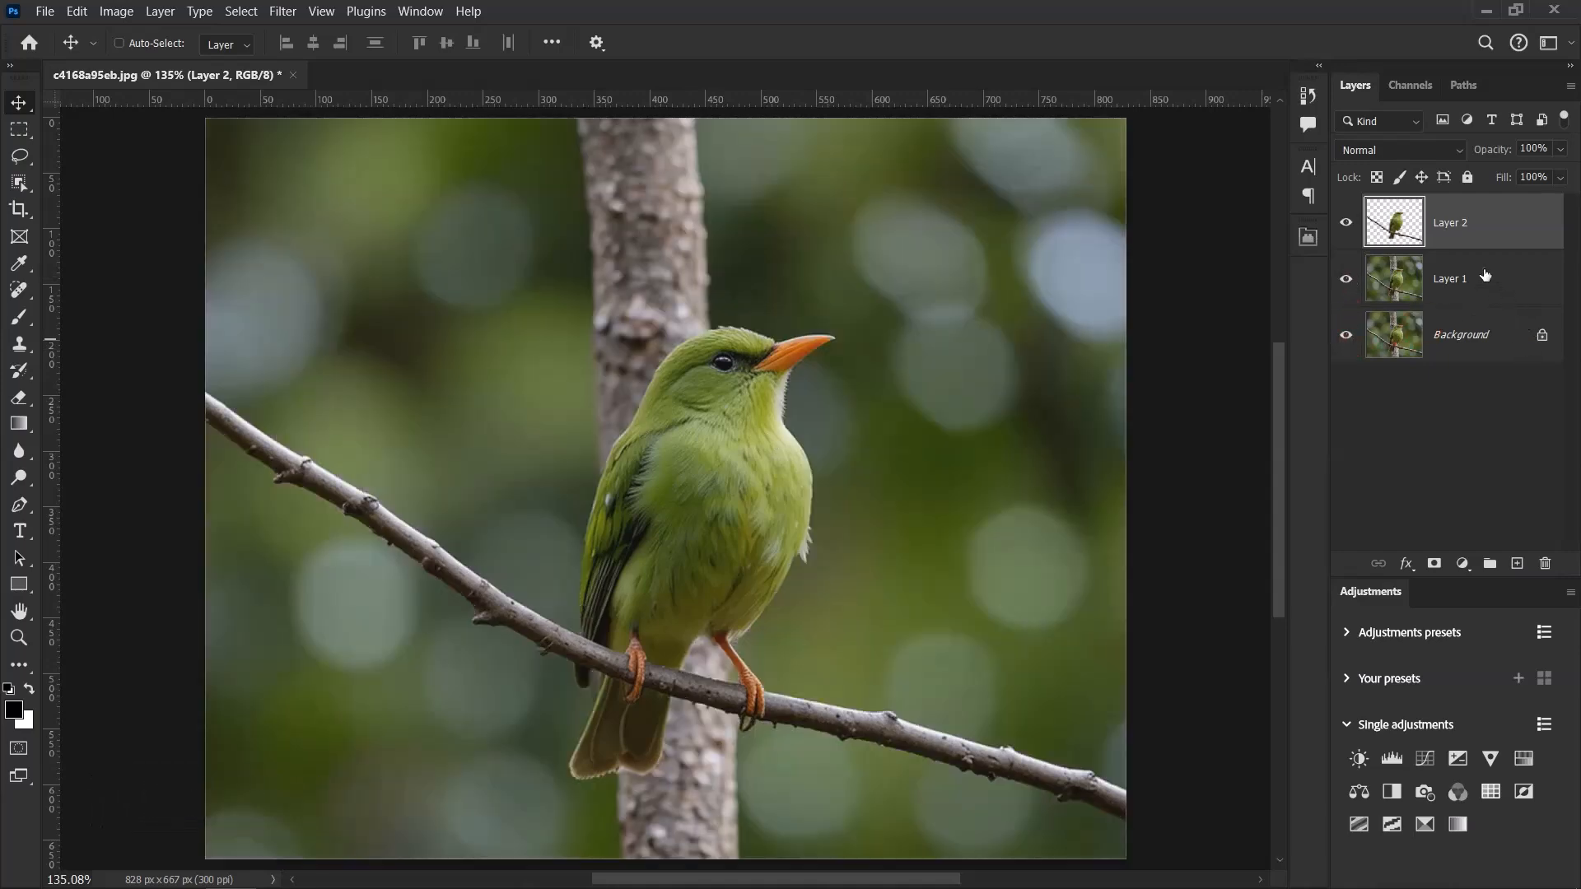
left_click(1449, 279)
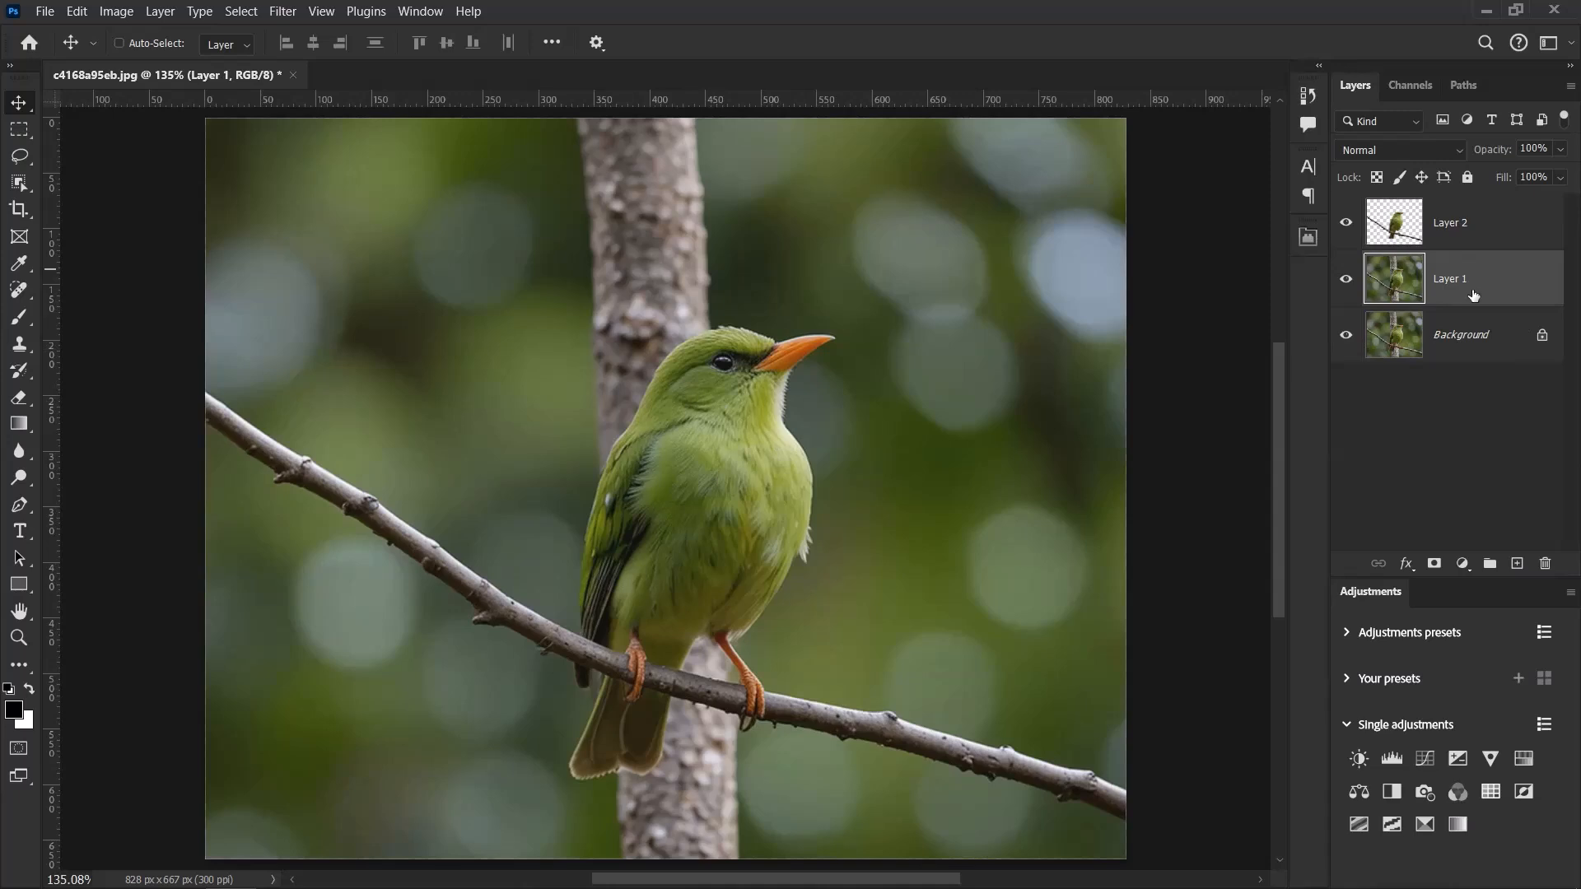
left_click(118, 43)
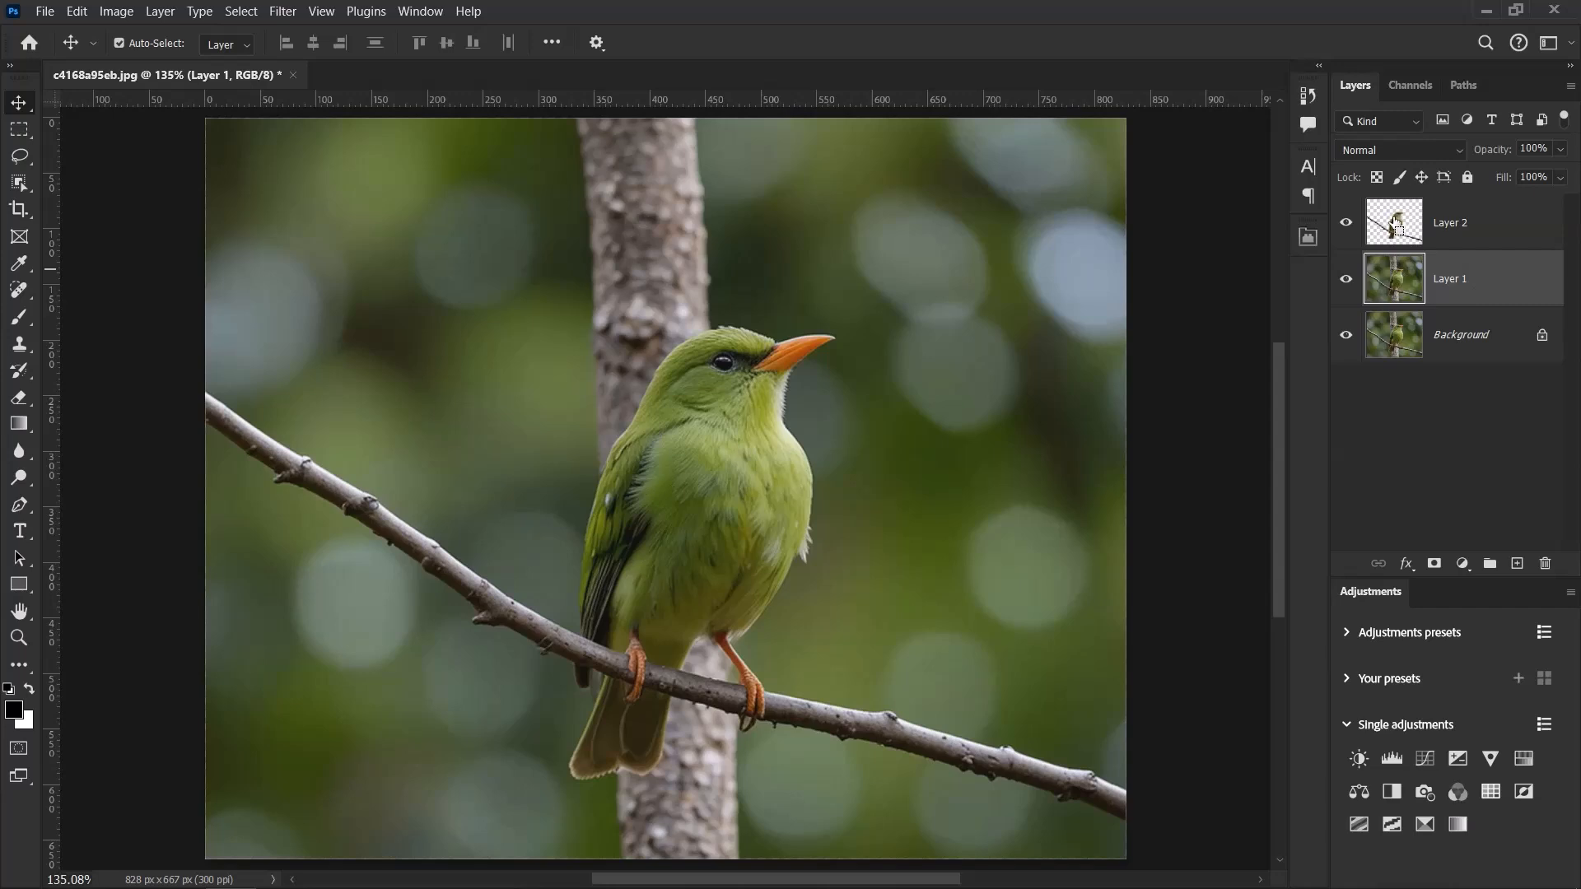
mouse_move(1395, 220)
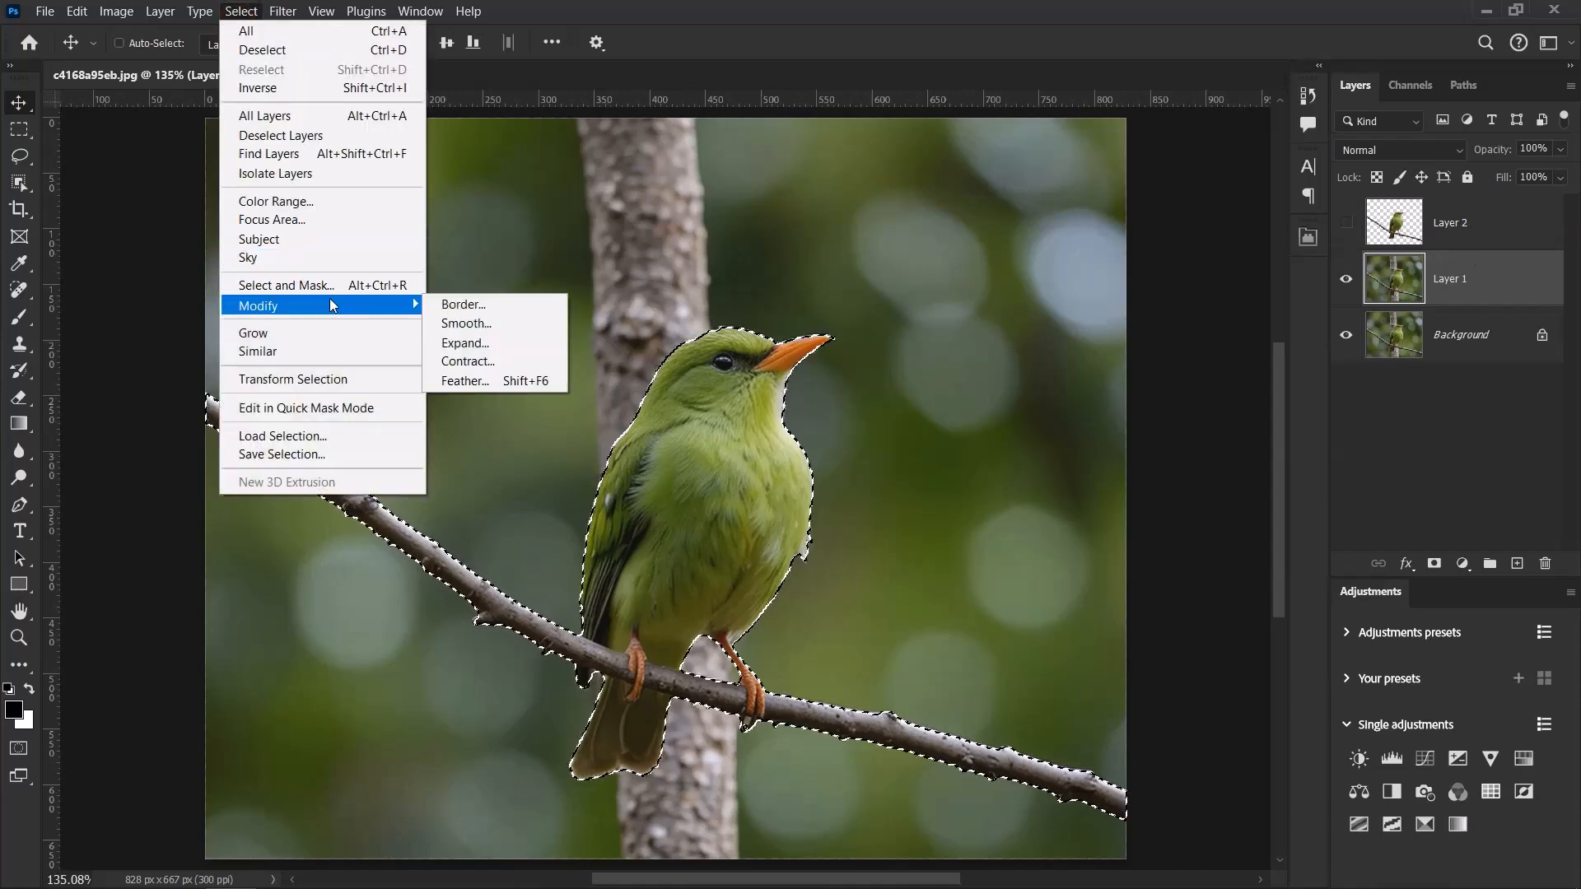
mouse_move(464, 342)
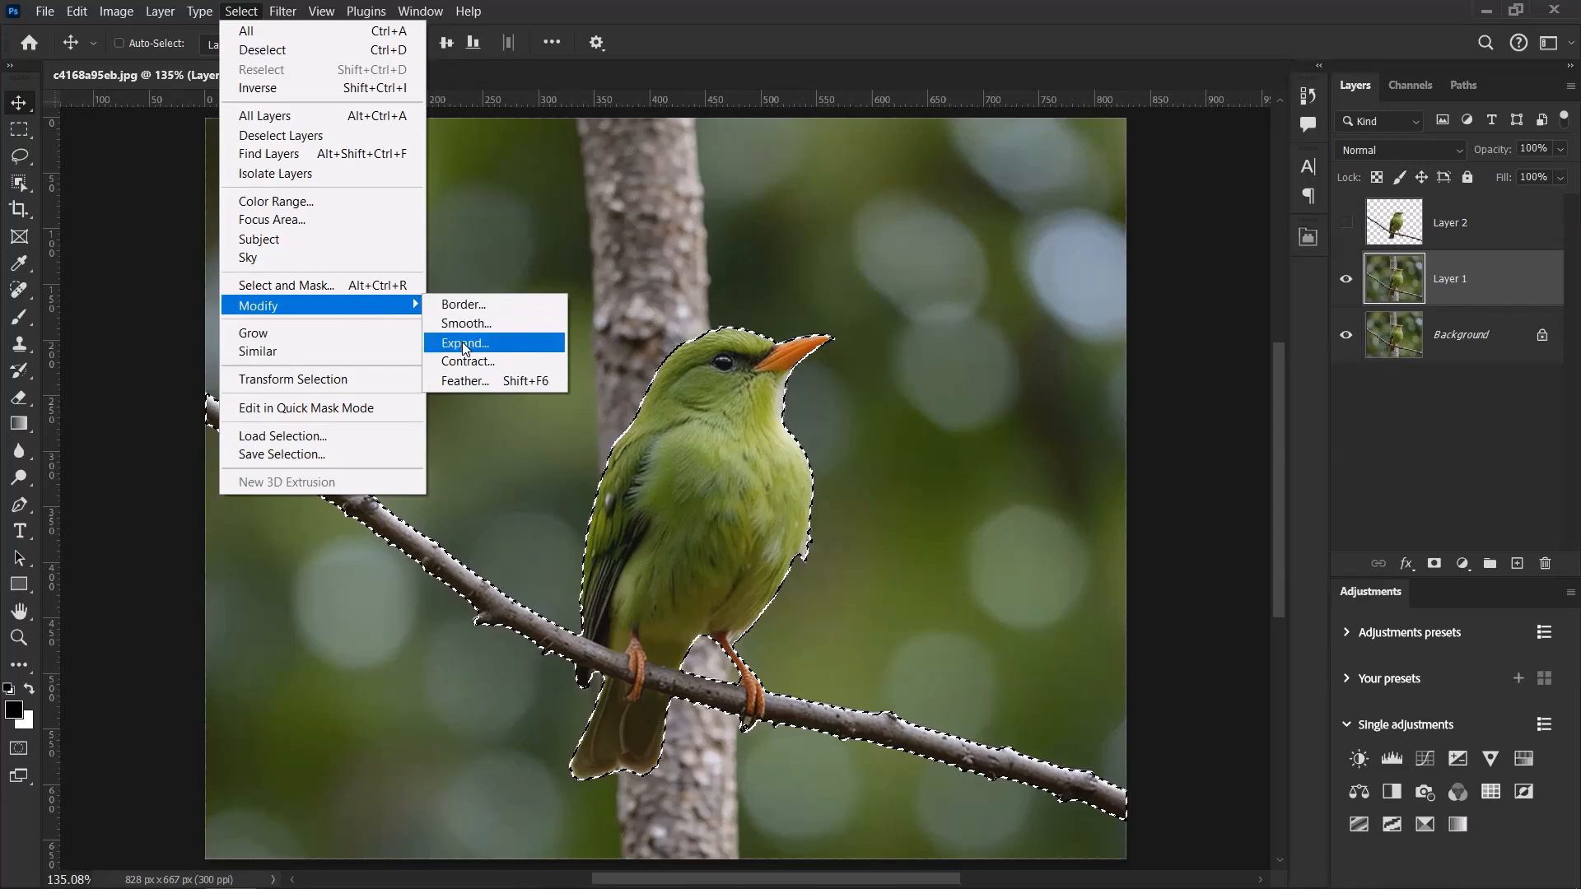
Step: Expand the bird-and-branch selection outward by 10 pixels
left_click(464, 343)
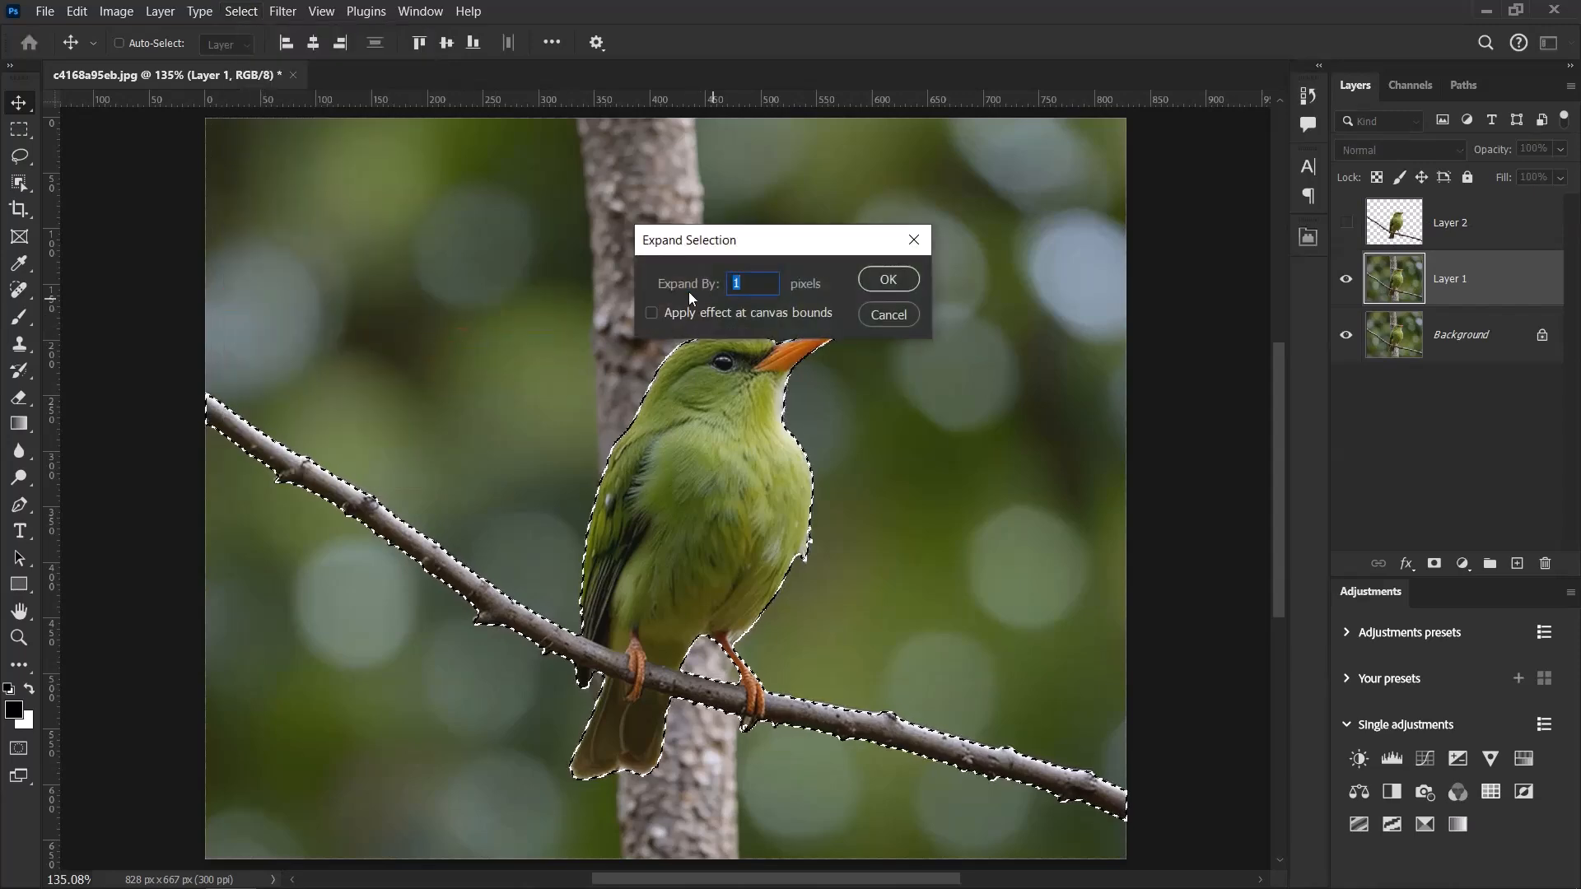
left_click(751, 283)
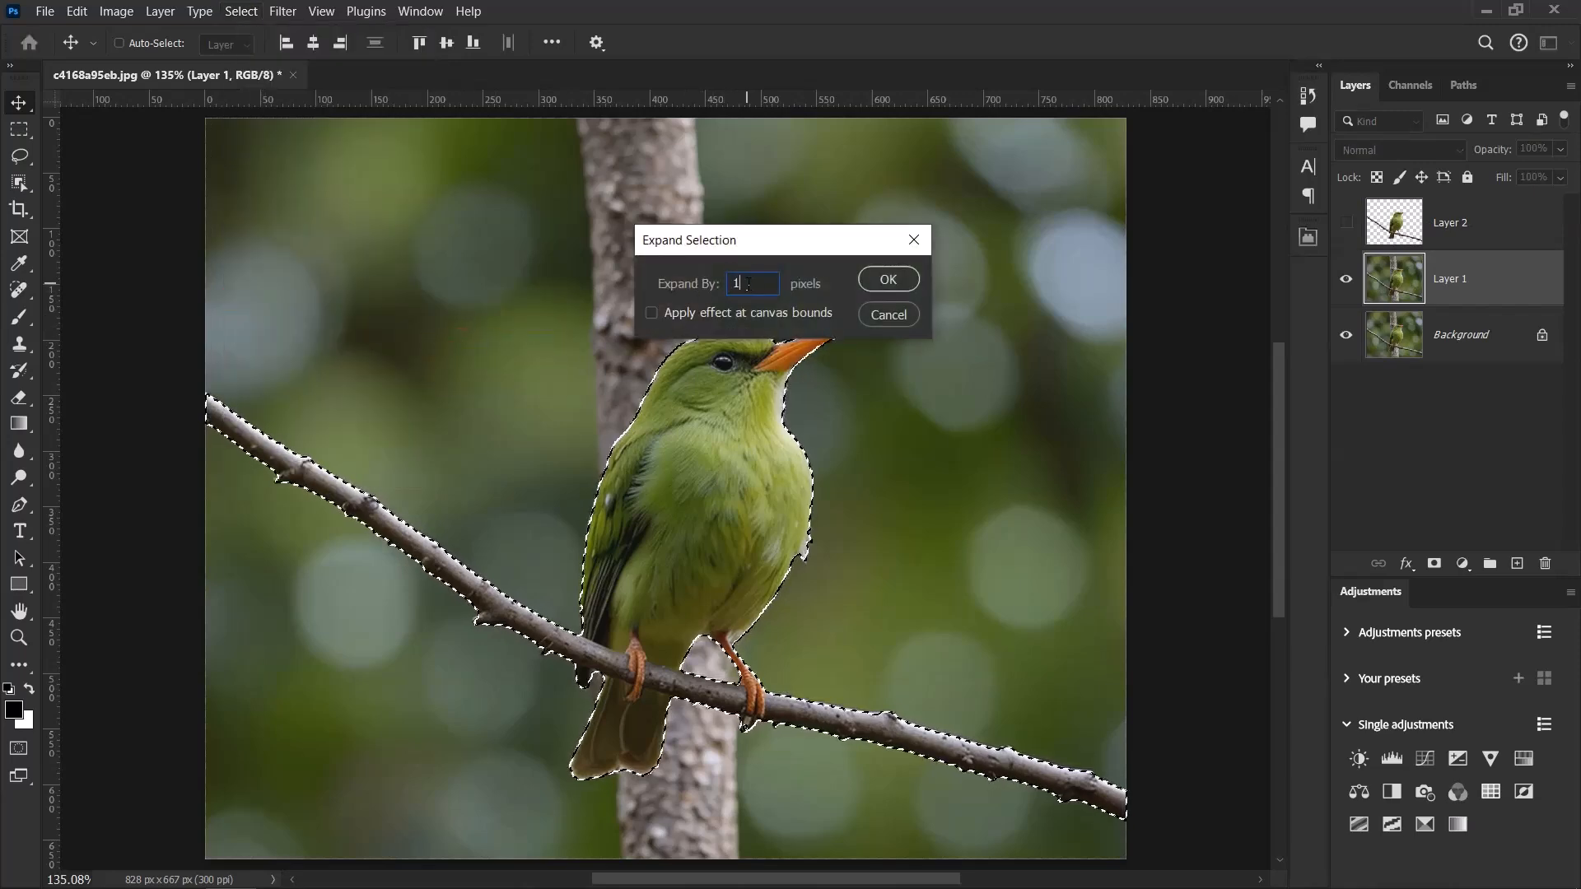
type("0")
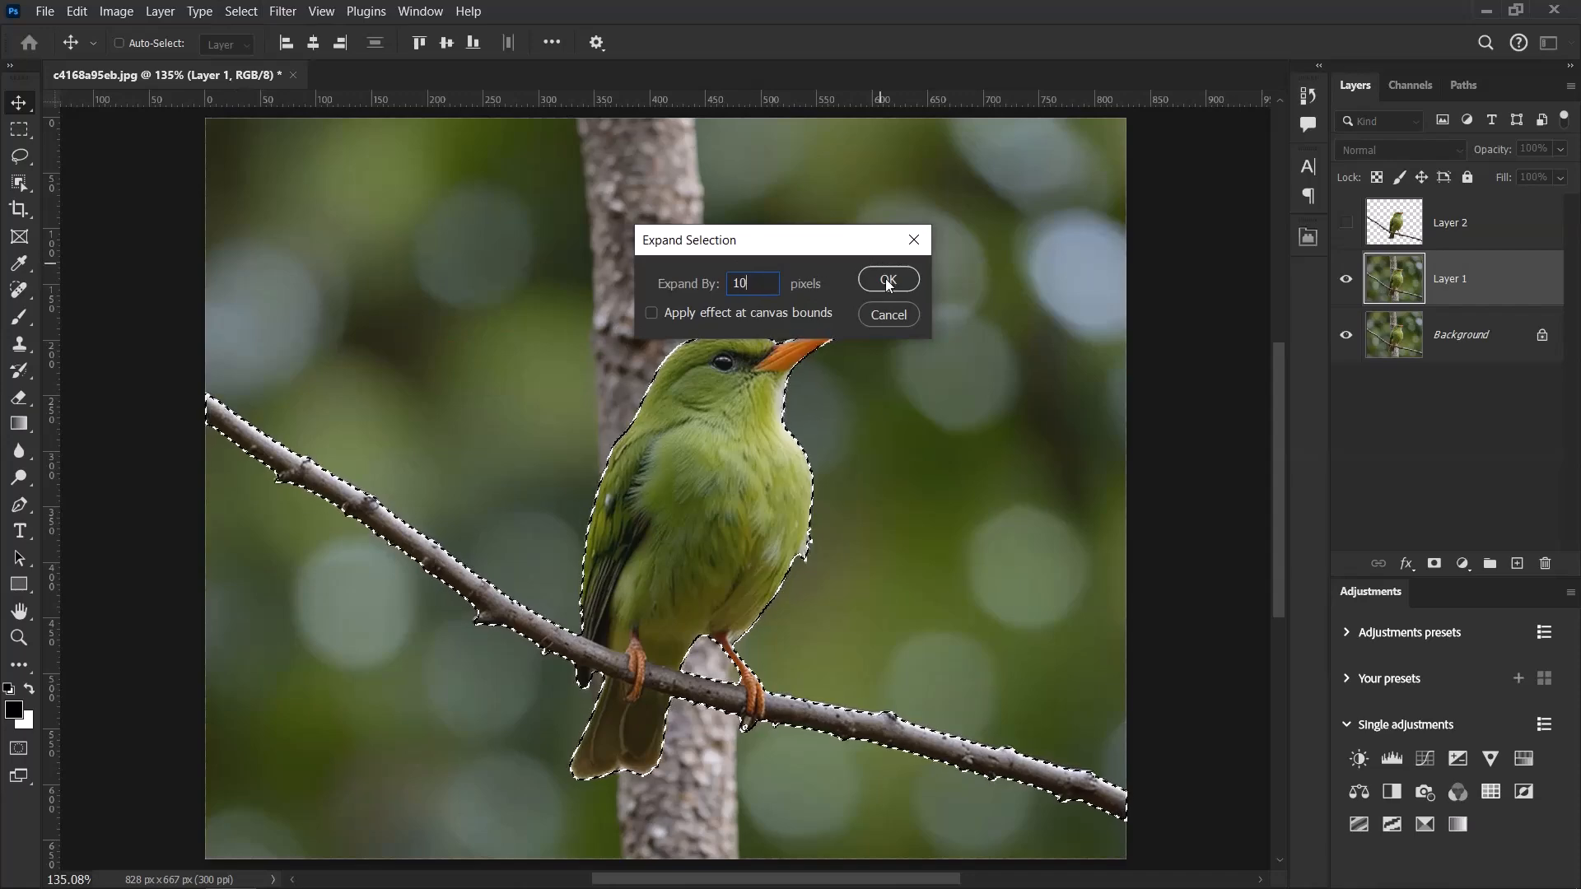
left_click(886, 280)
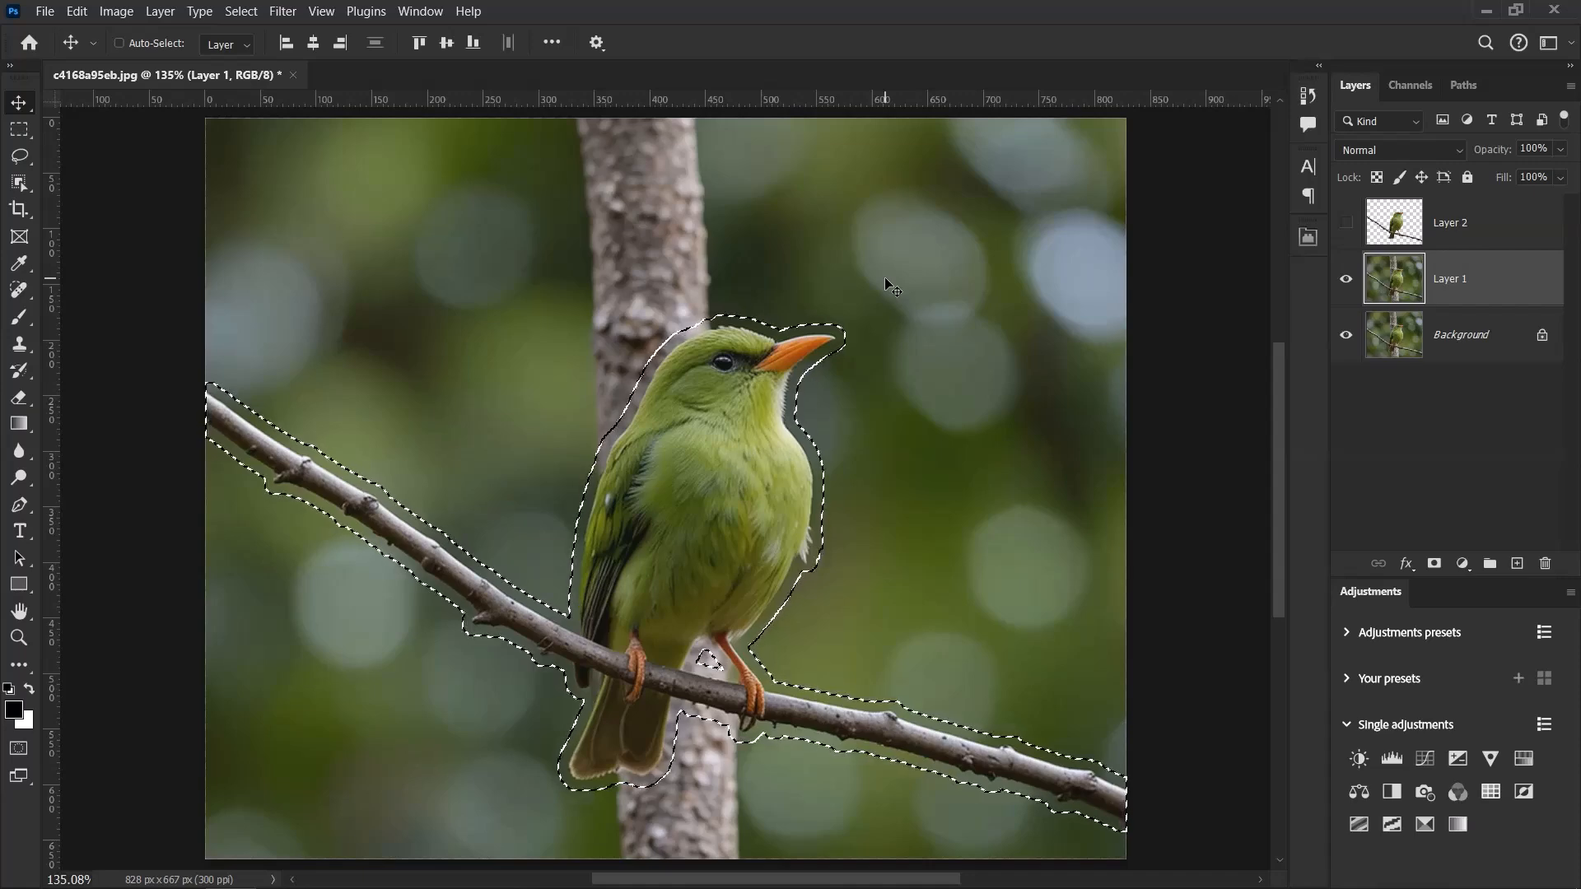
Step: Fill the selection on Layer 1 with Content-Aware contents and deselect
key("Shift+F5")
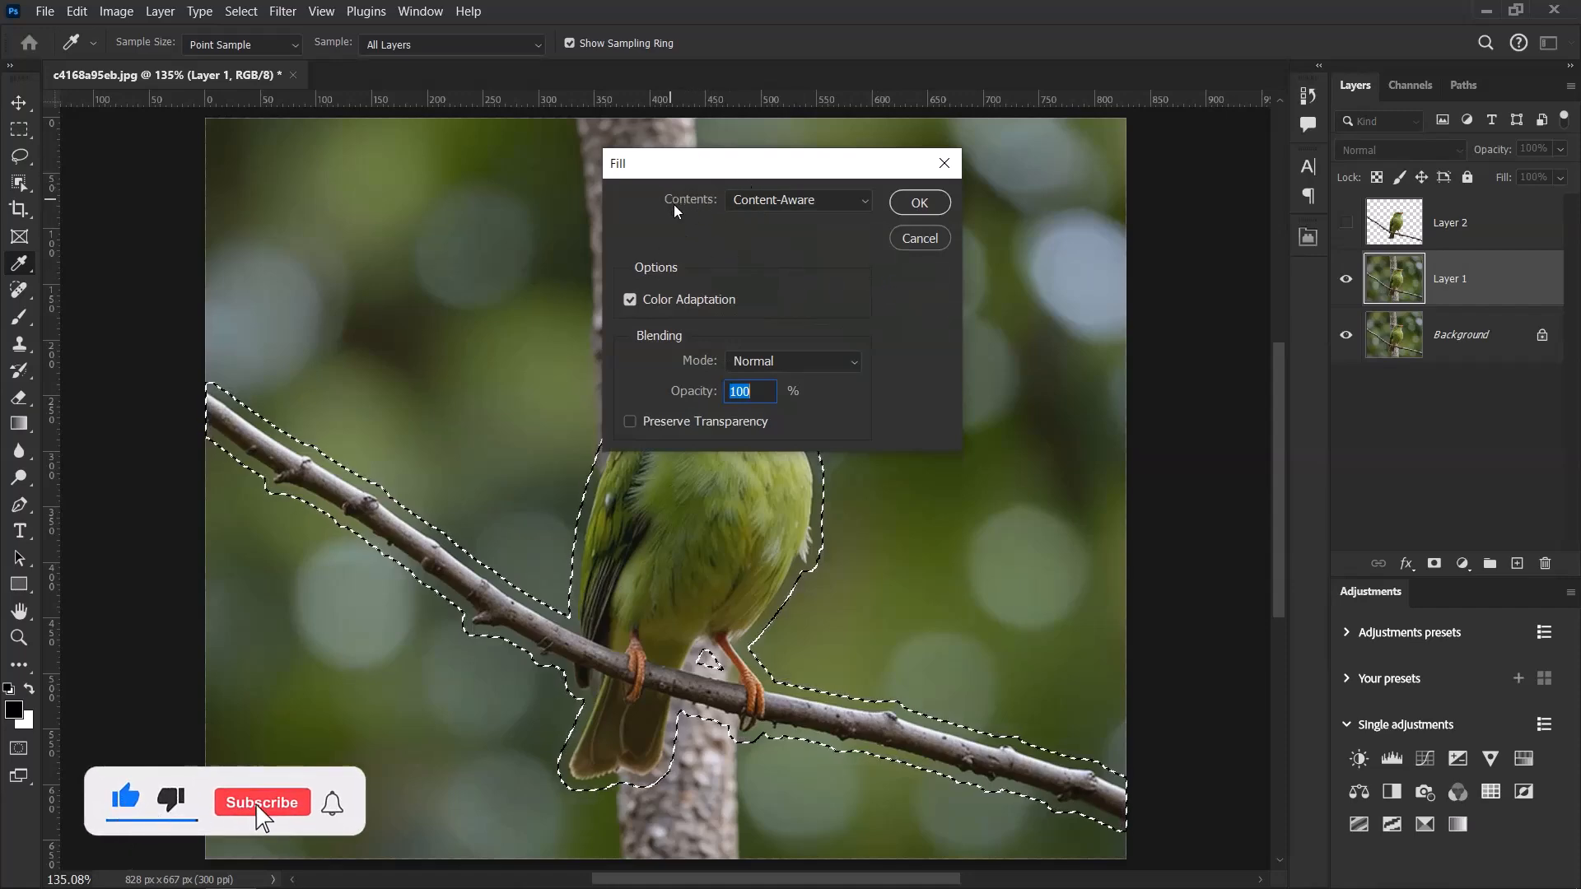
left_click(797, 200)
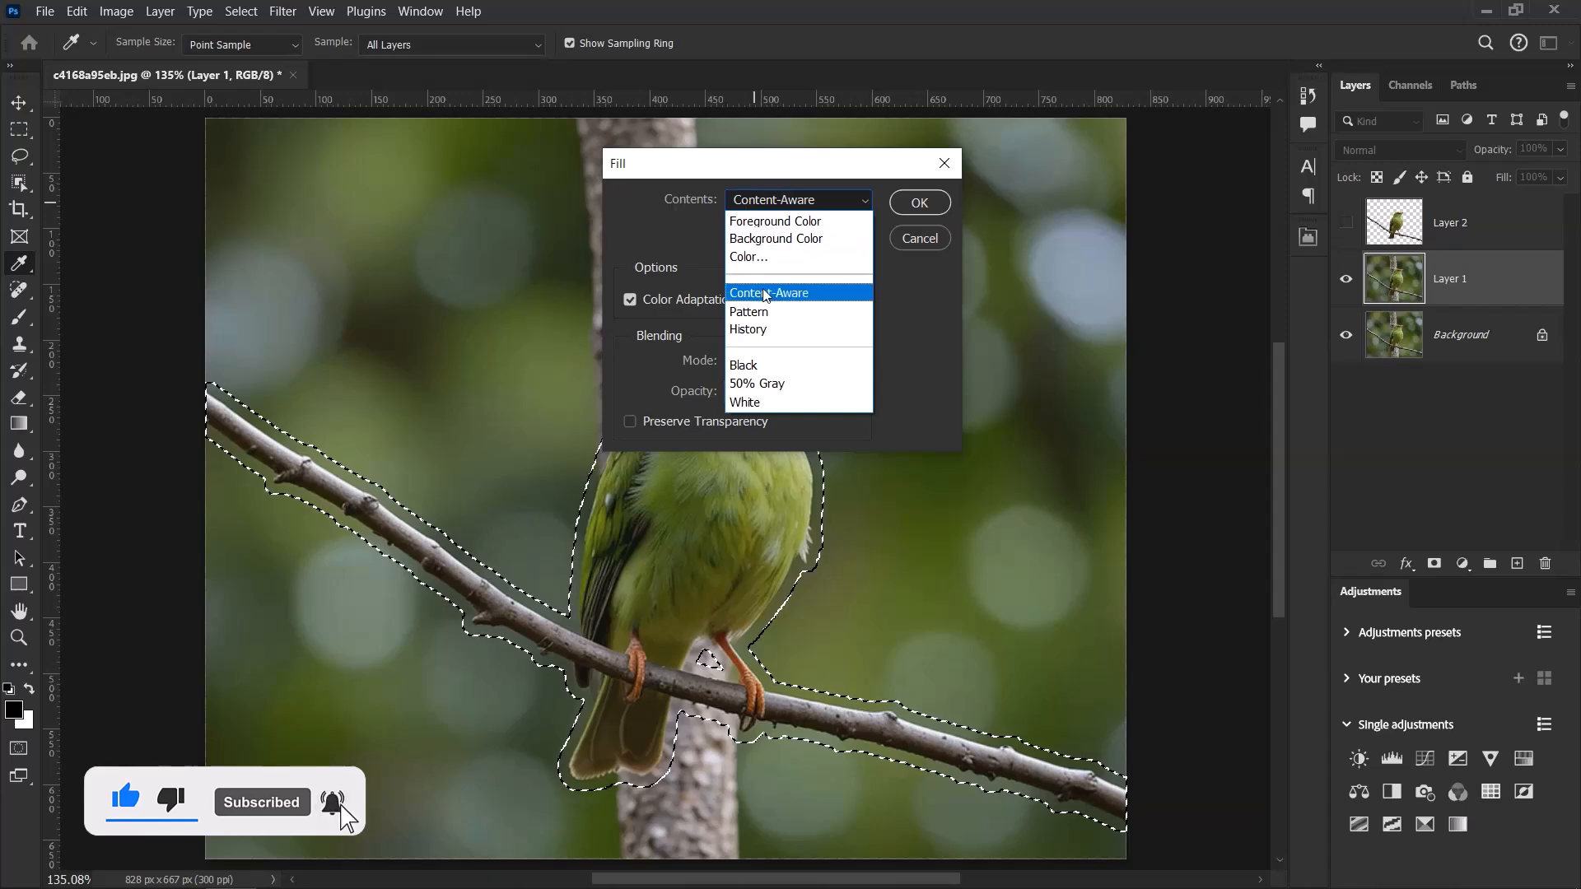
left_click(769, 293)
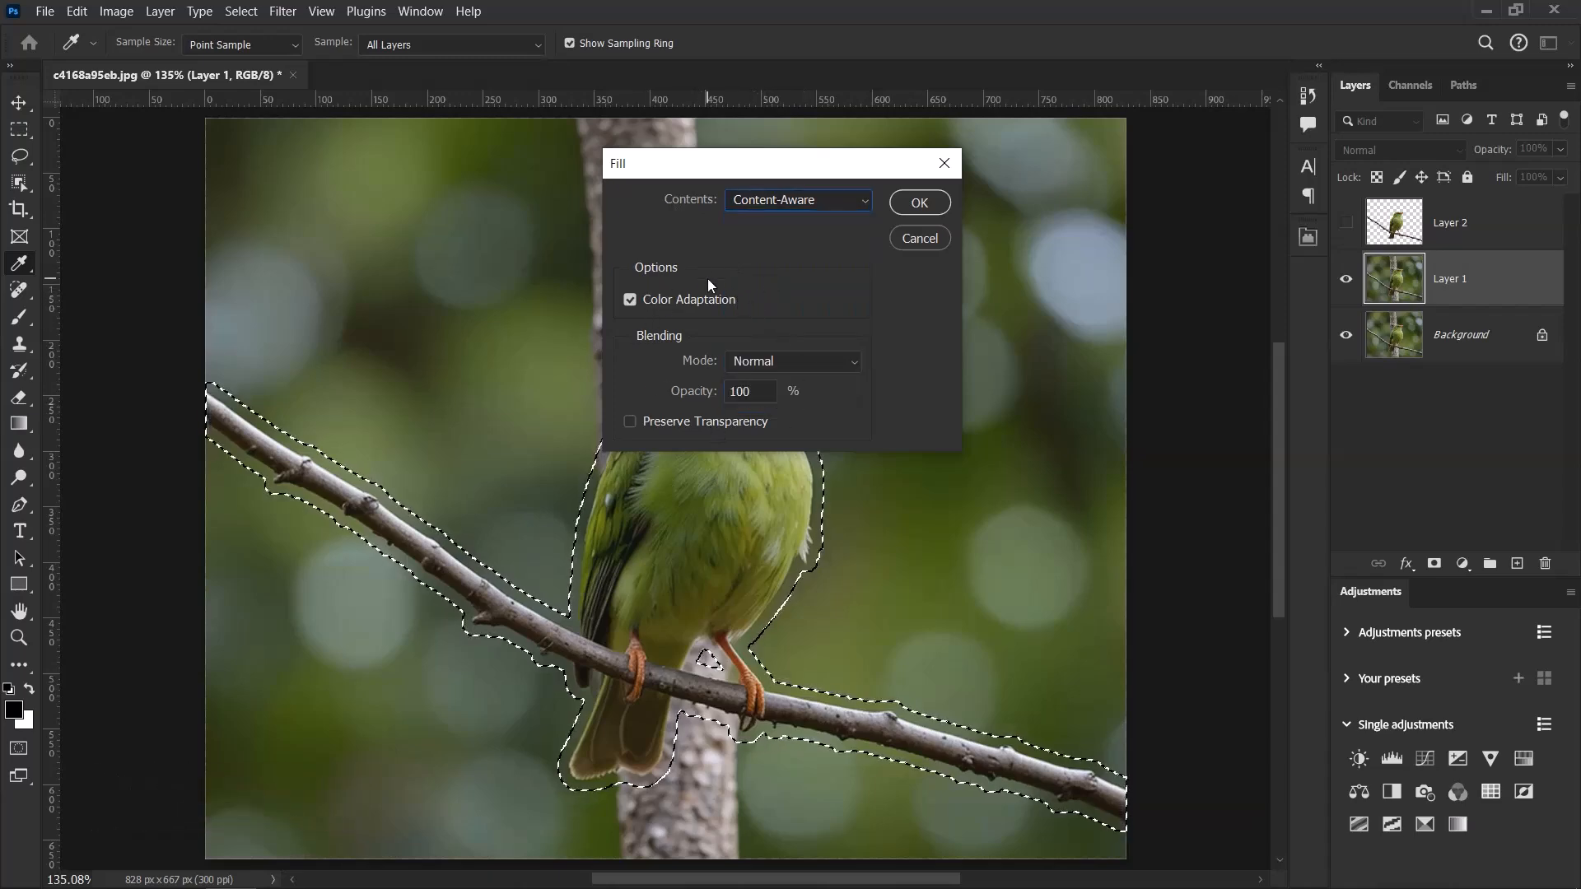
left_click(917, 201)
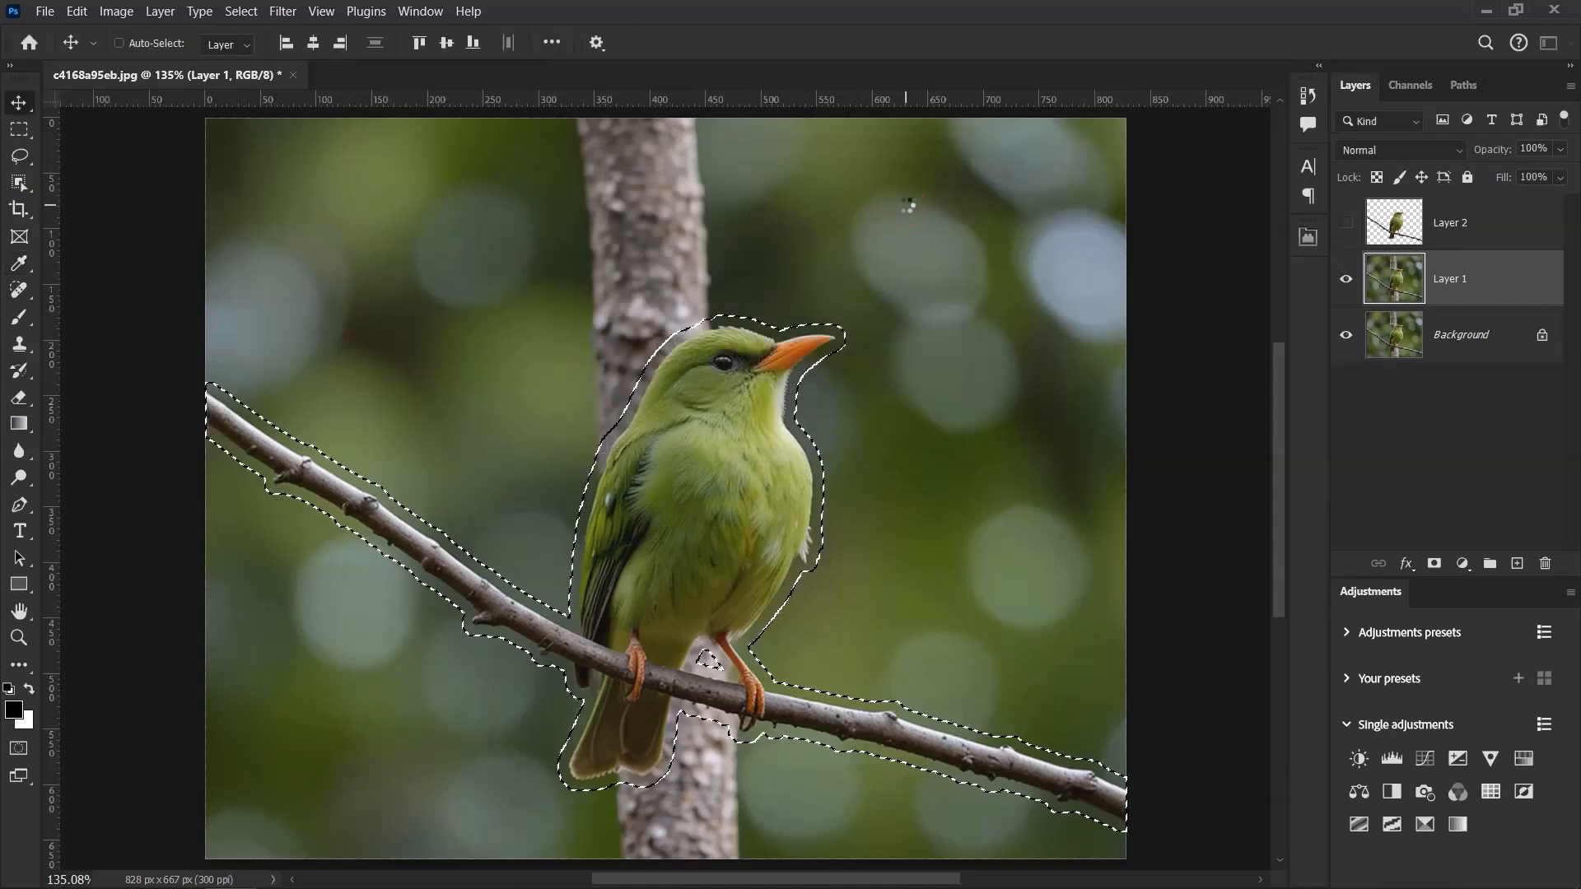
key("Delete")
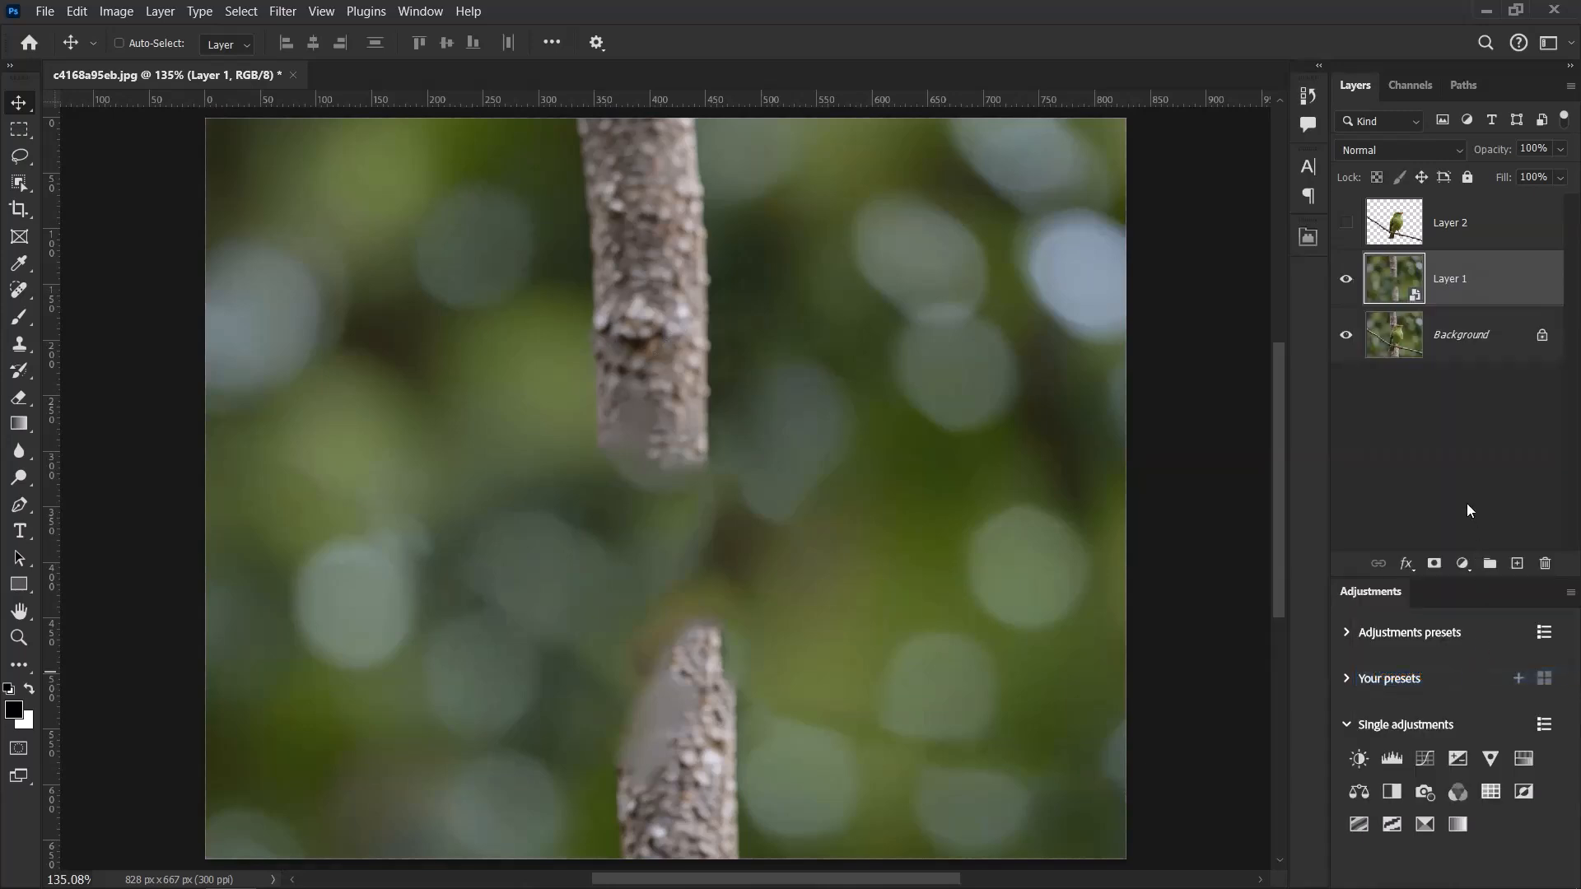
Step: Make Layer 2 visible so the cut-out bird sits over the filled background
left_click(1345, 224)
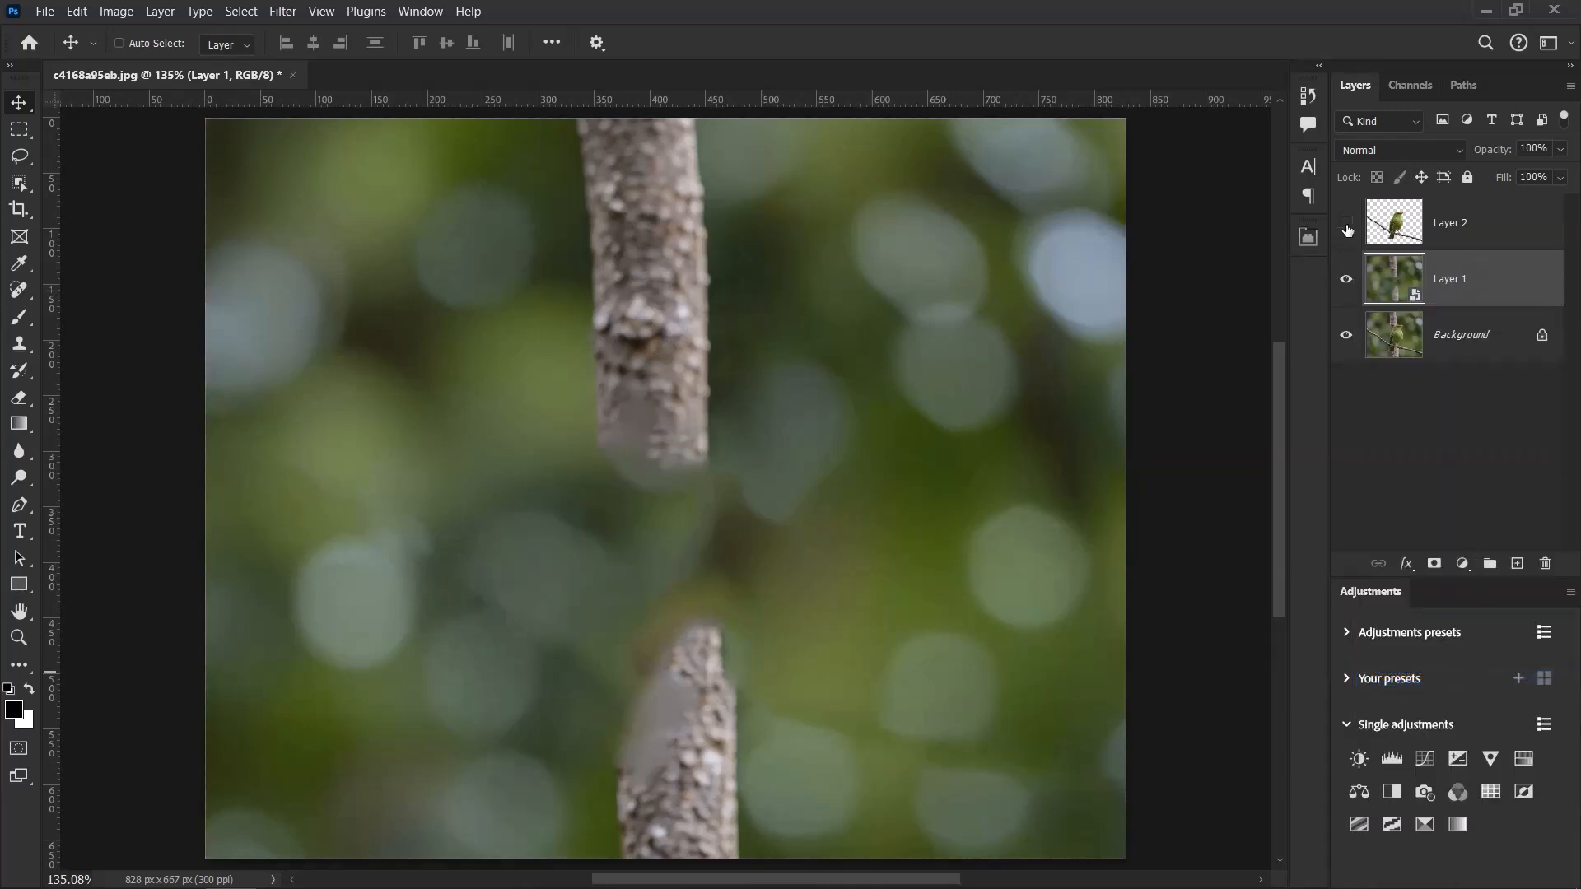
left_click(1345, 223)
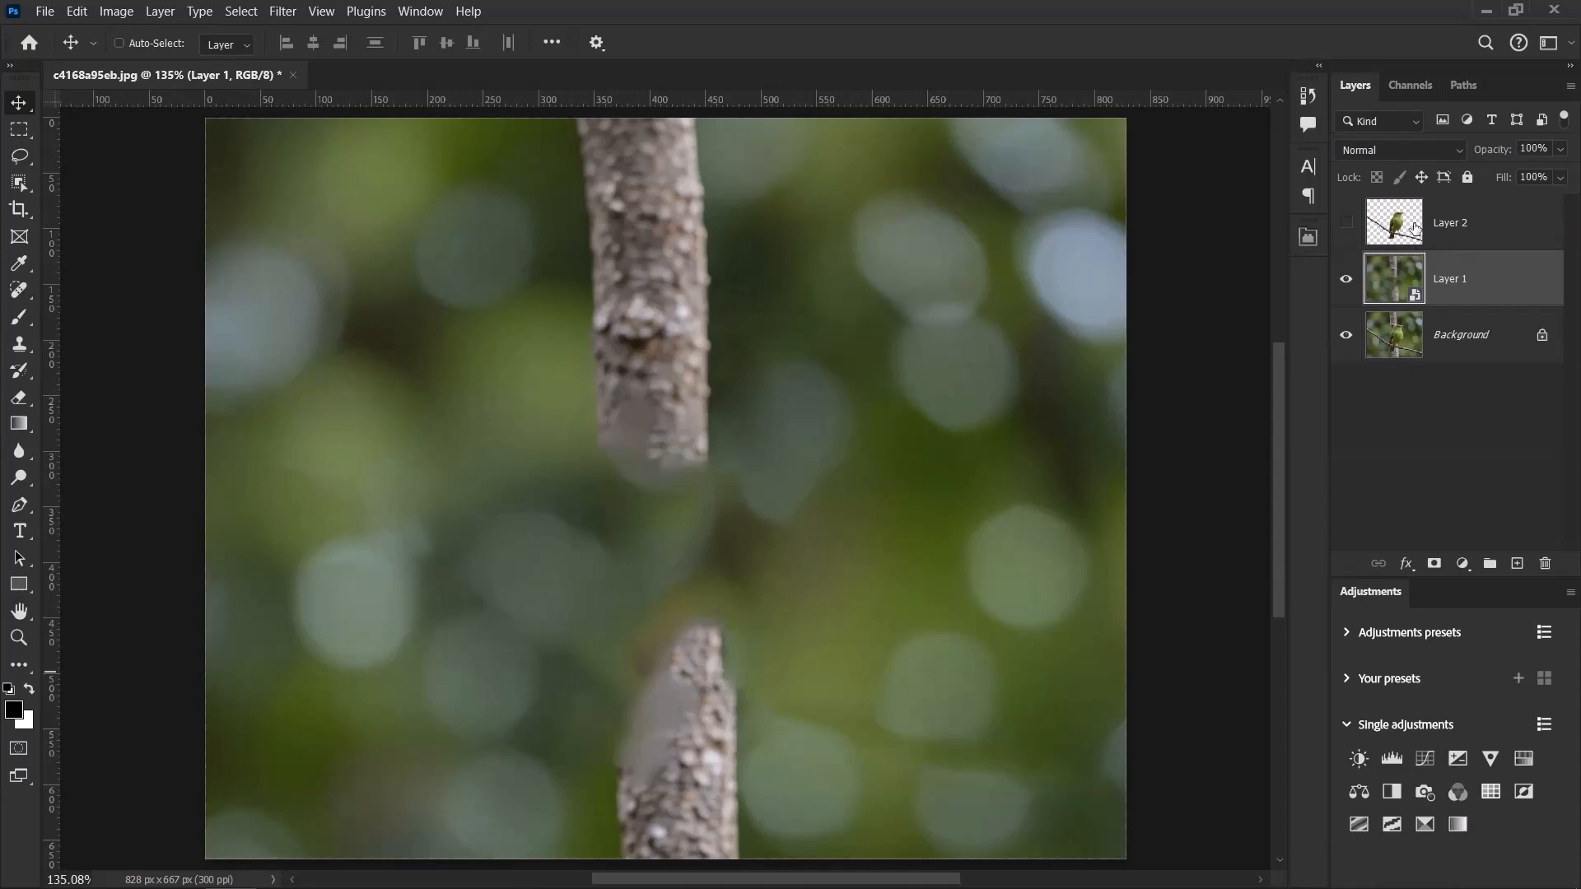
left_click(1346, 222)
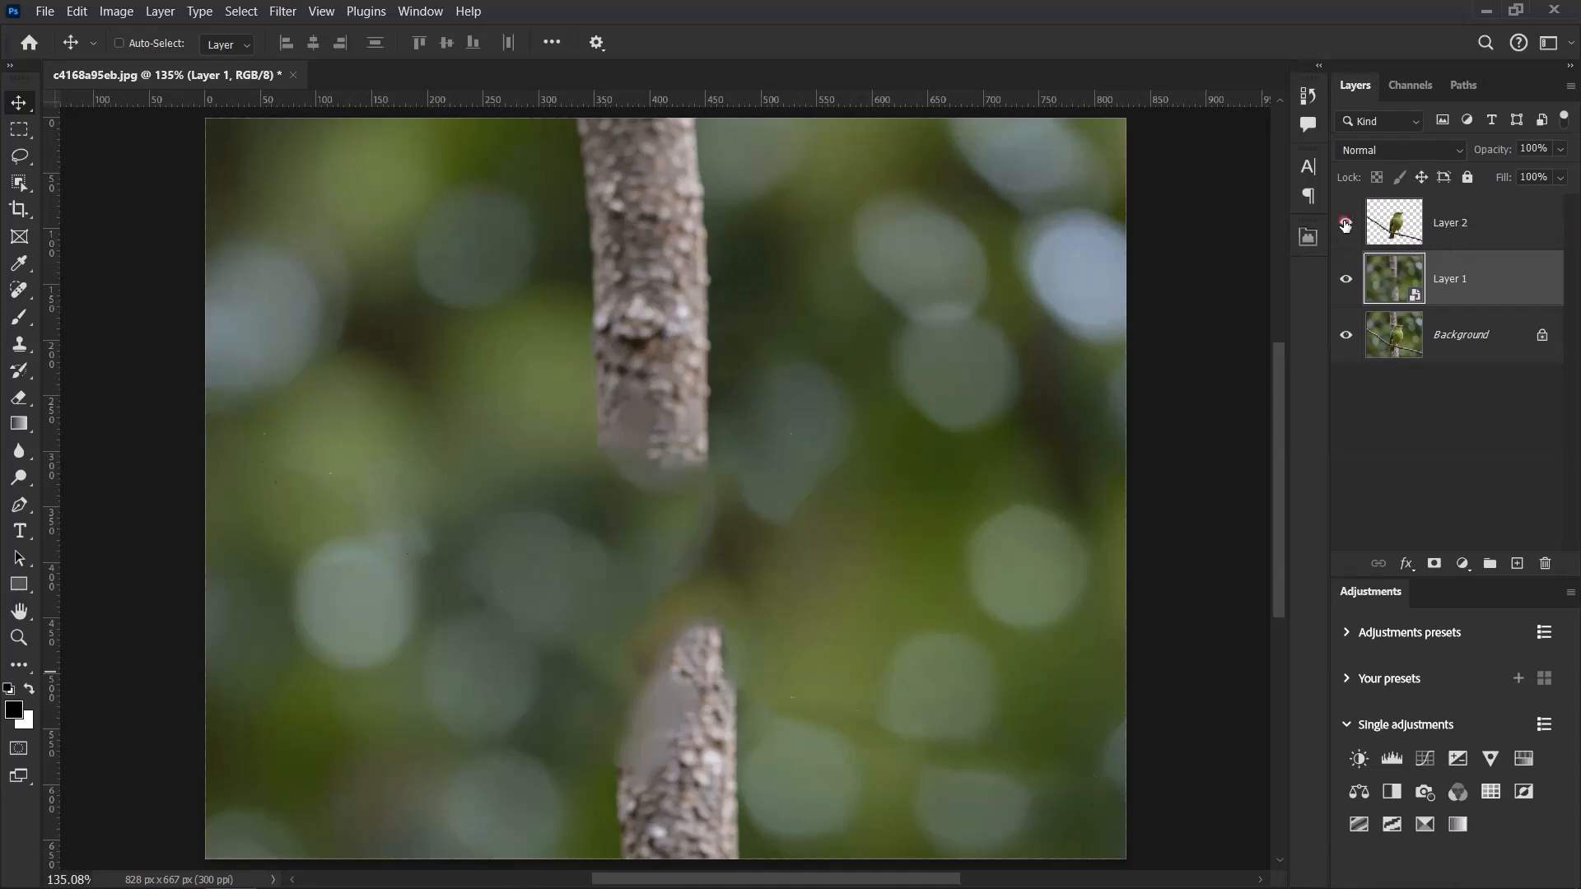
left_click(1345, 223)
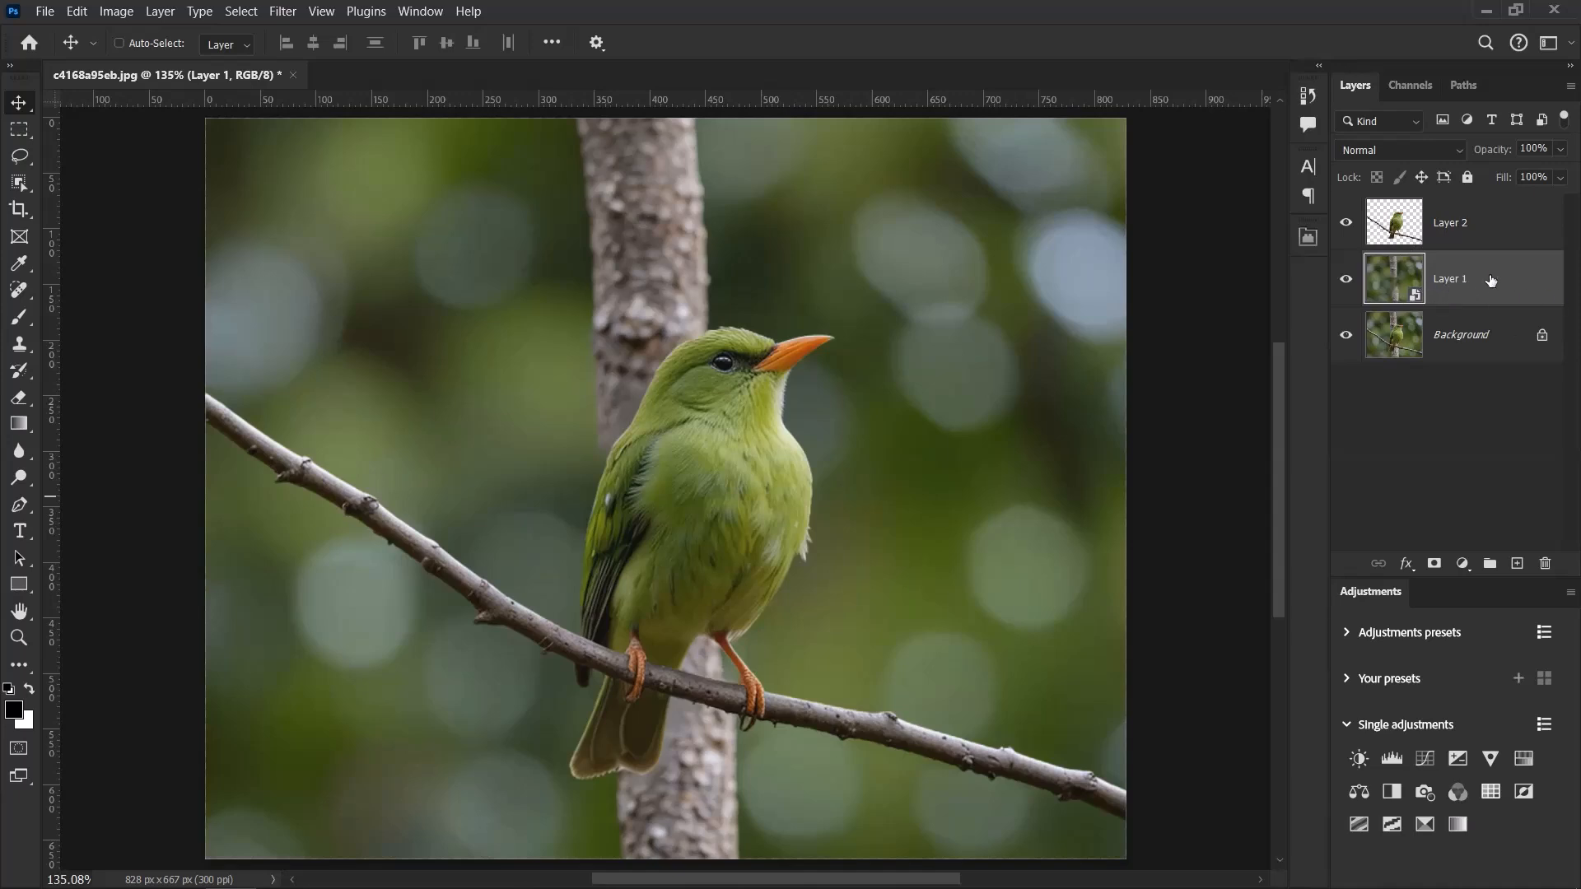
Step: Apply a 25-pixel Gaussian Blur to Layer 1's filled background
left_click(282, 11)
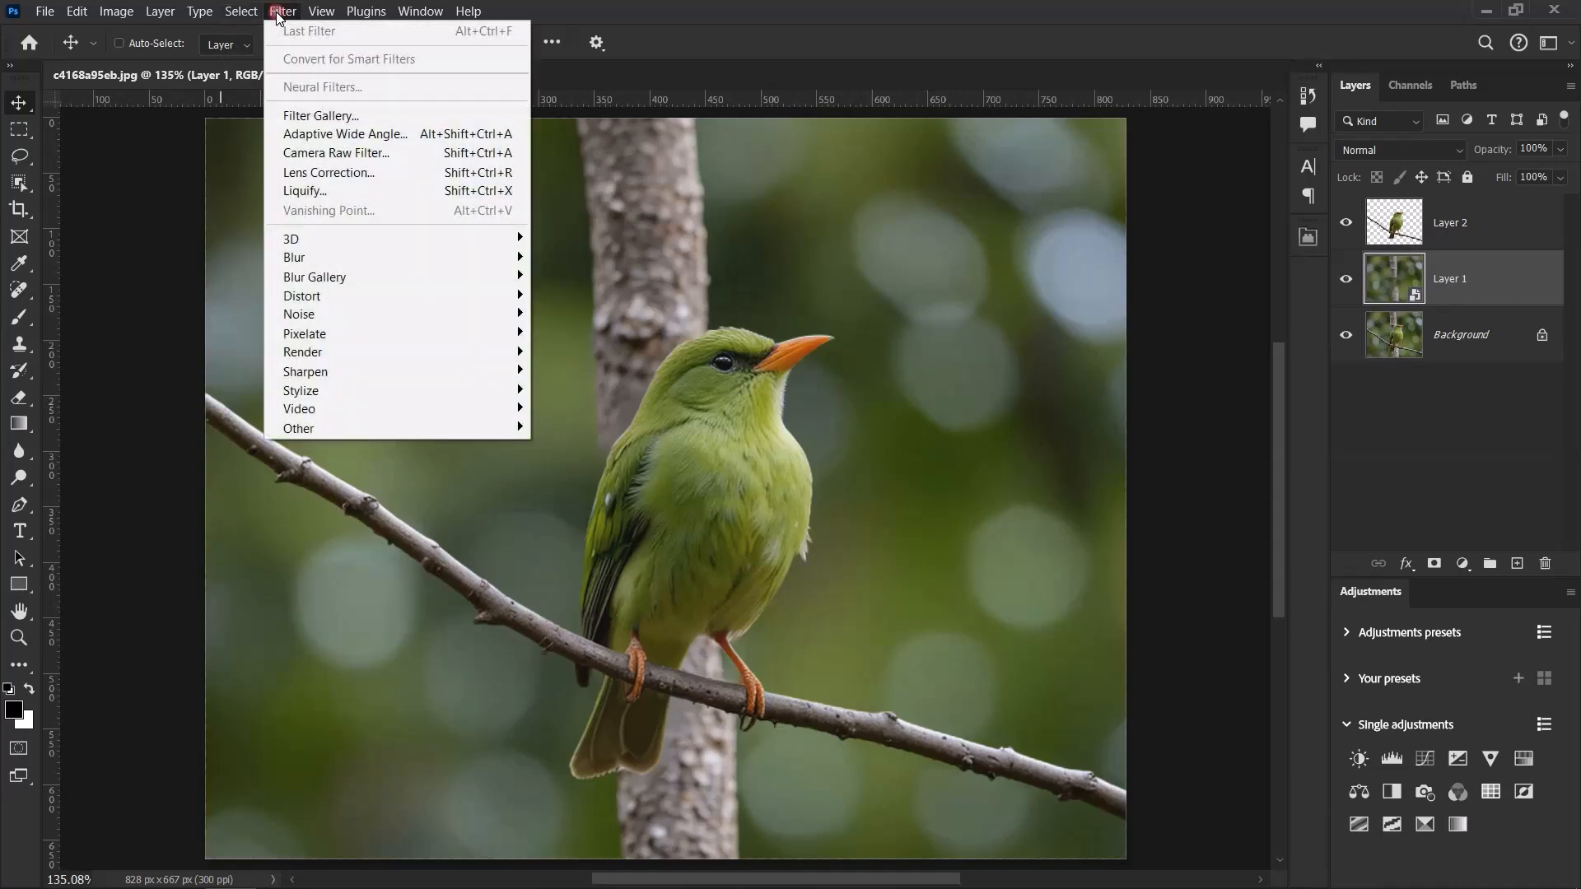
mouse_move(294, 257)
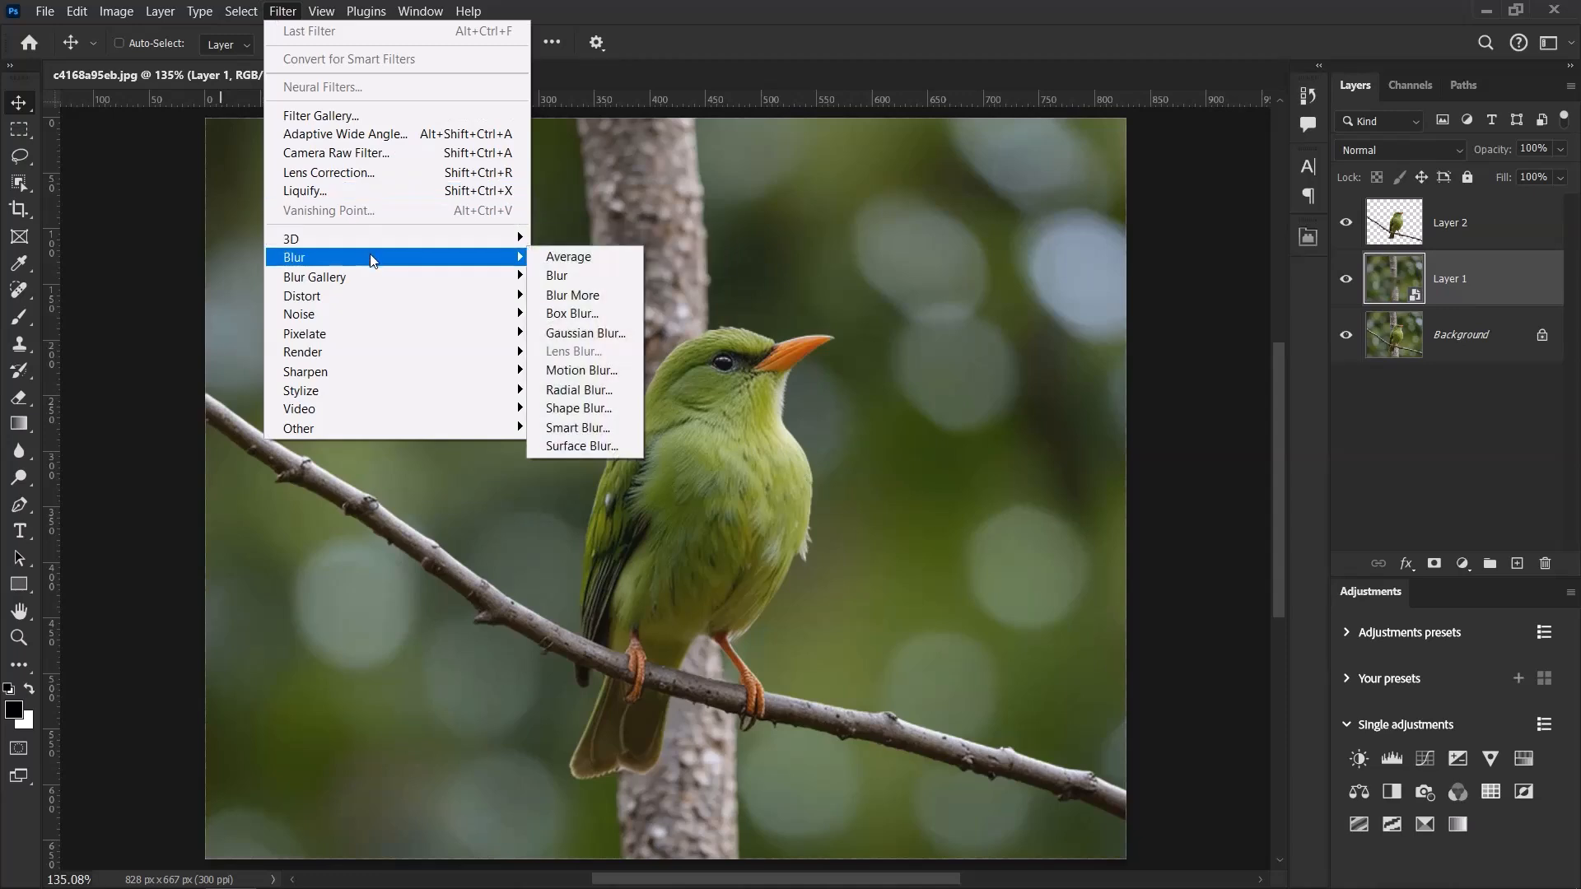
left_click(586, 333)
type("25")
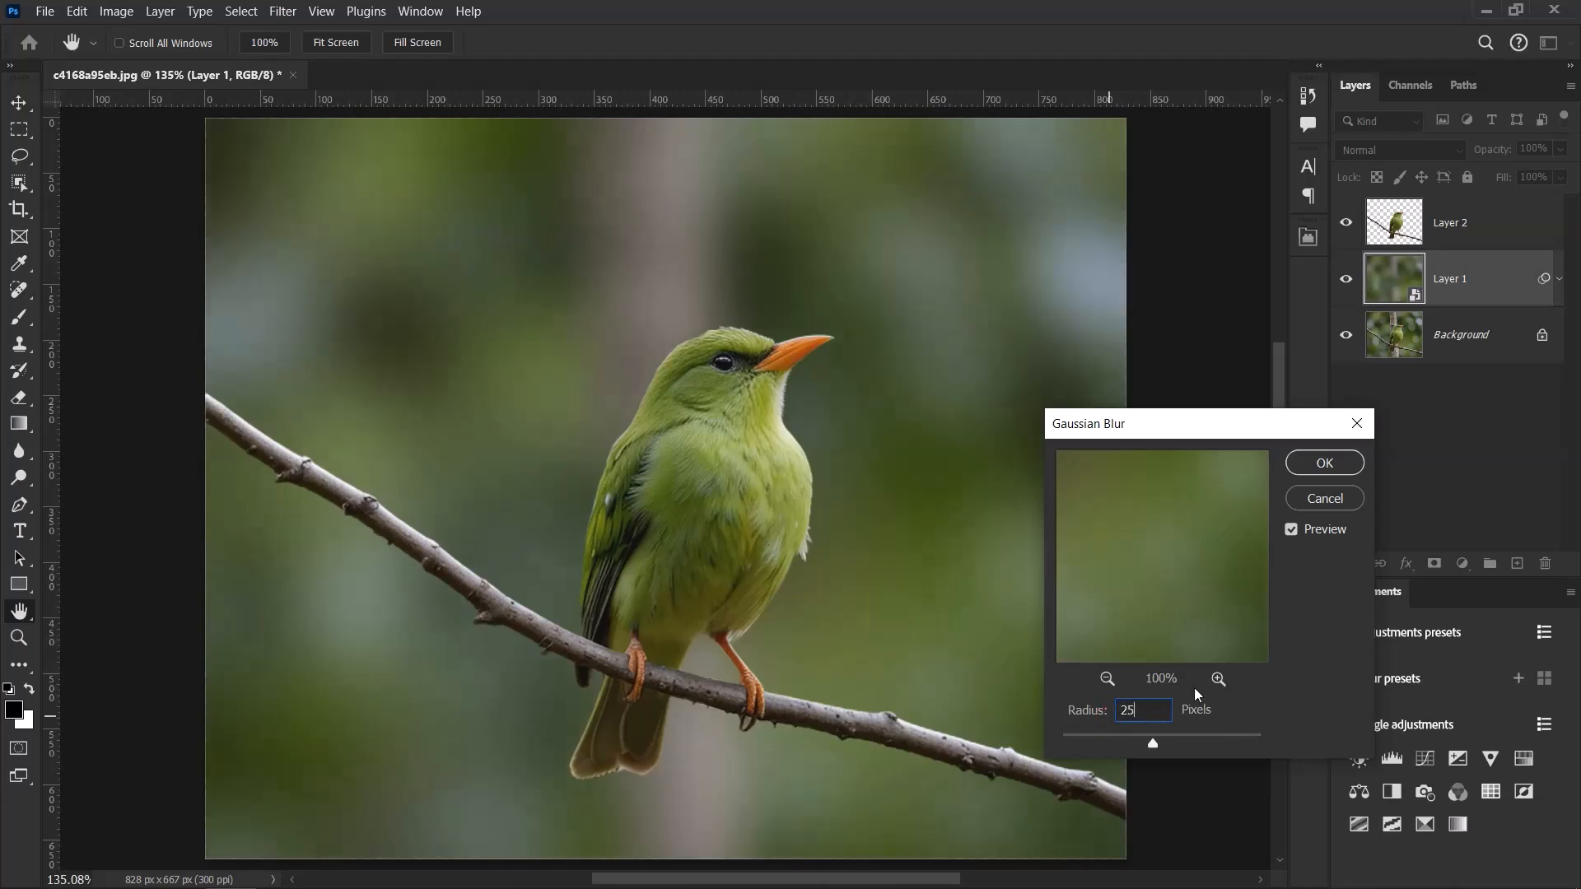
left_click(1322, 463)
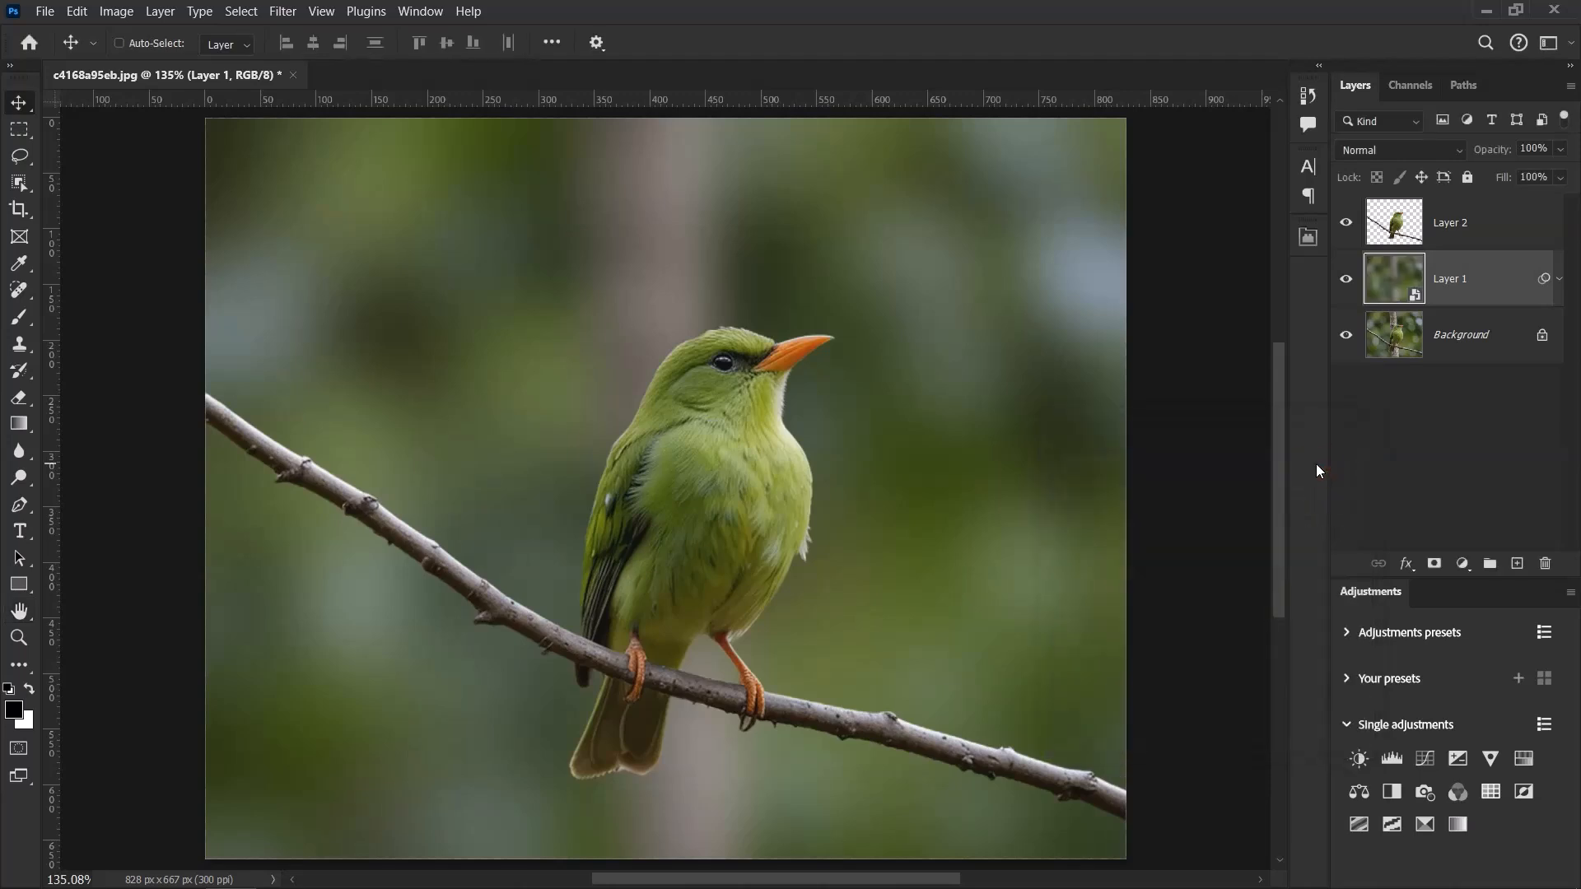
mouse_move(1363, 347)
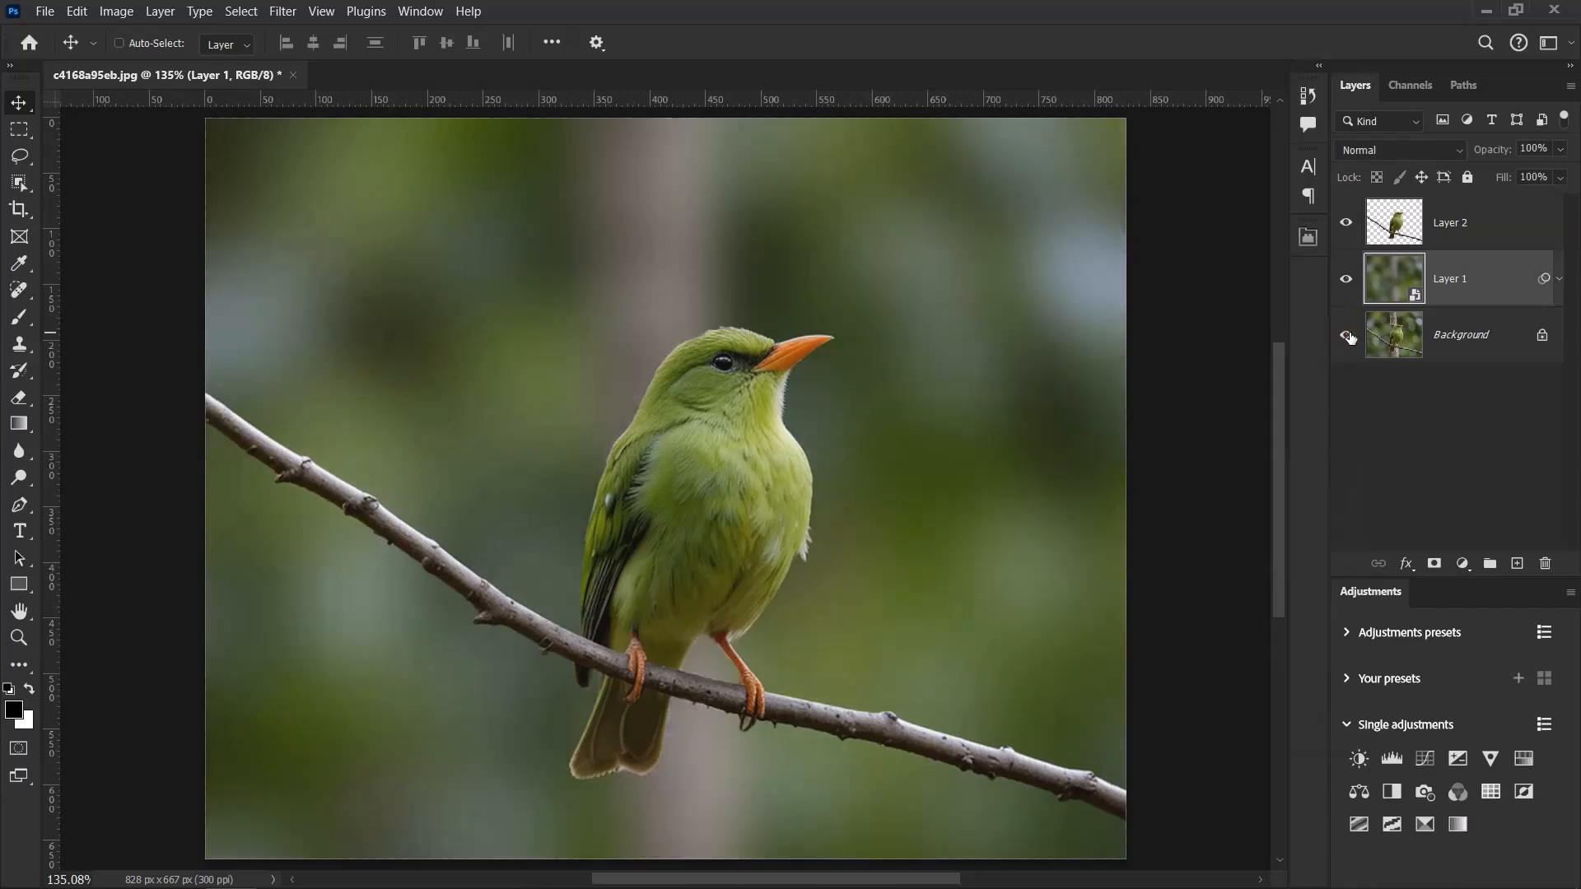
left_click(1345, 334)
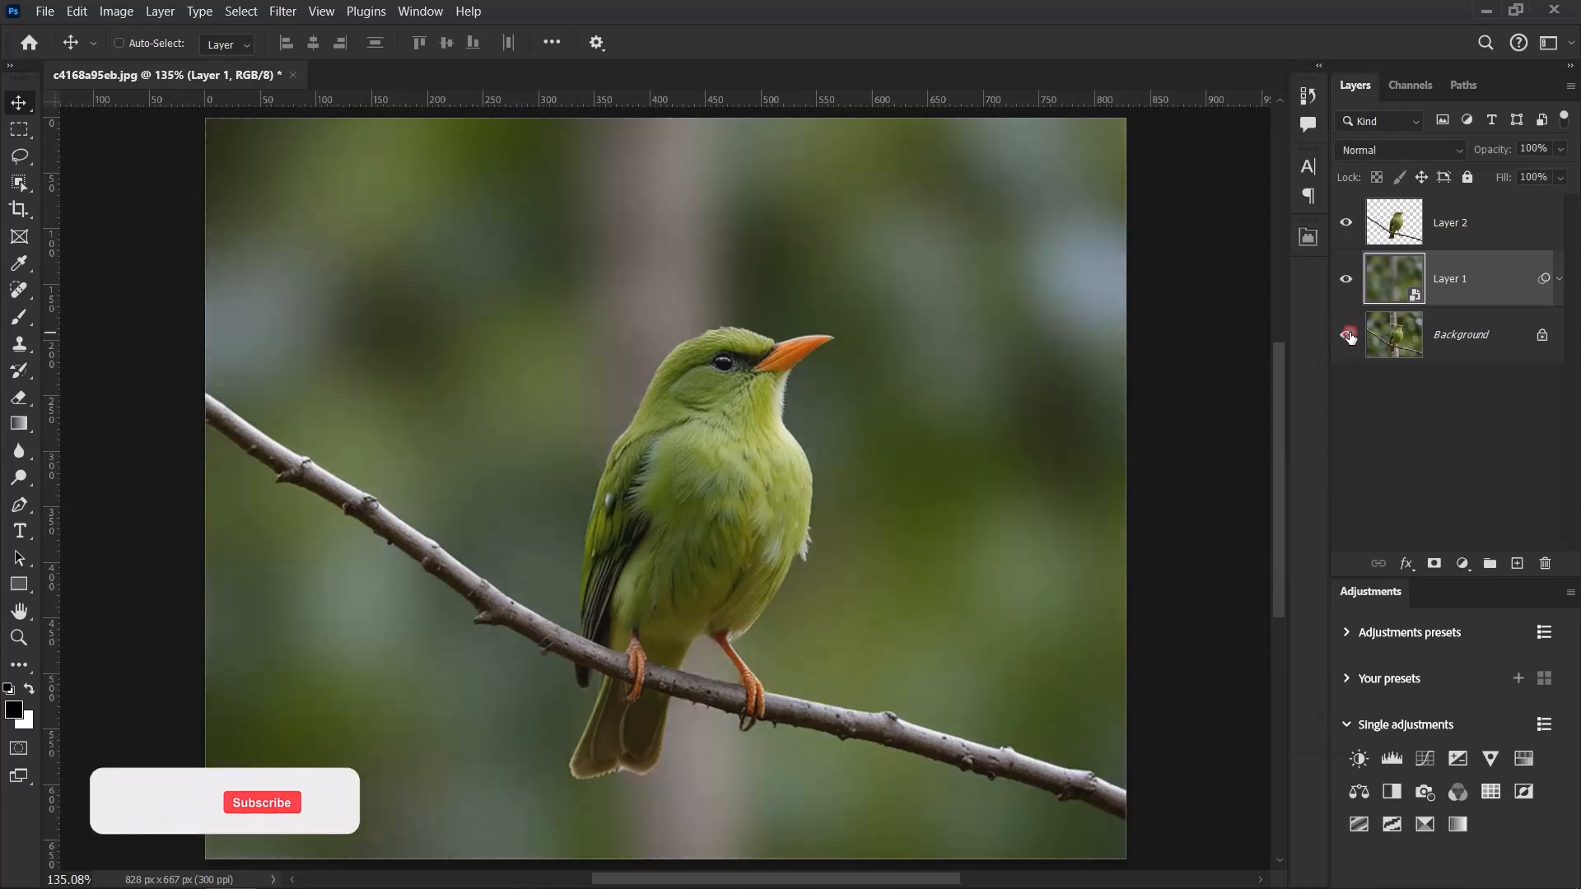
left_click(1348, 334)
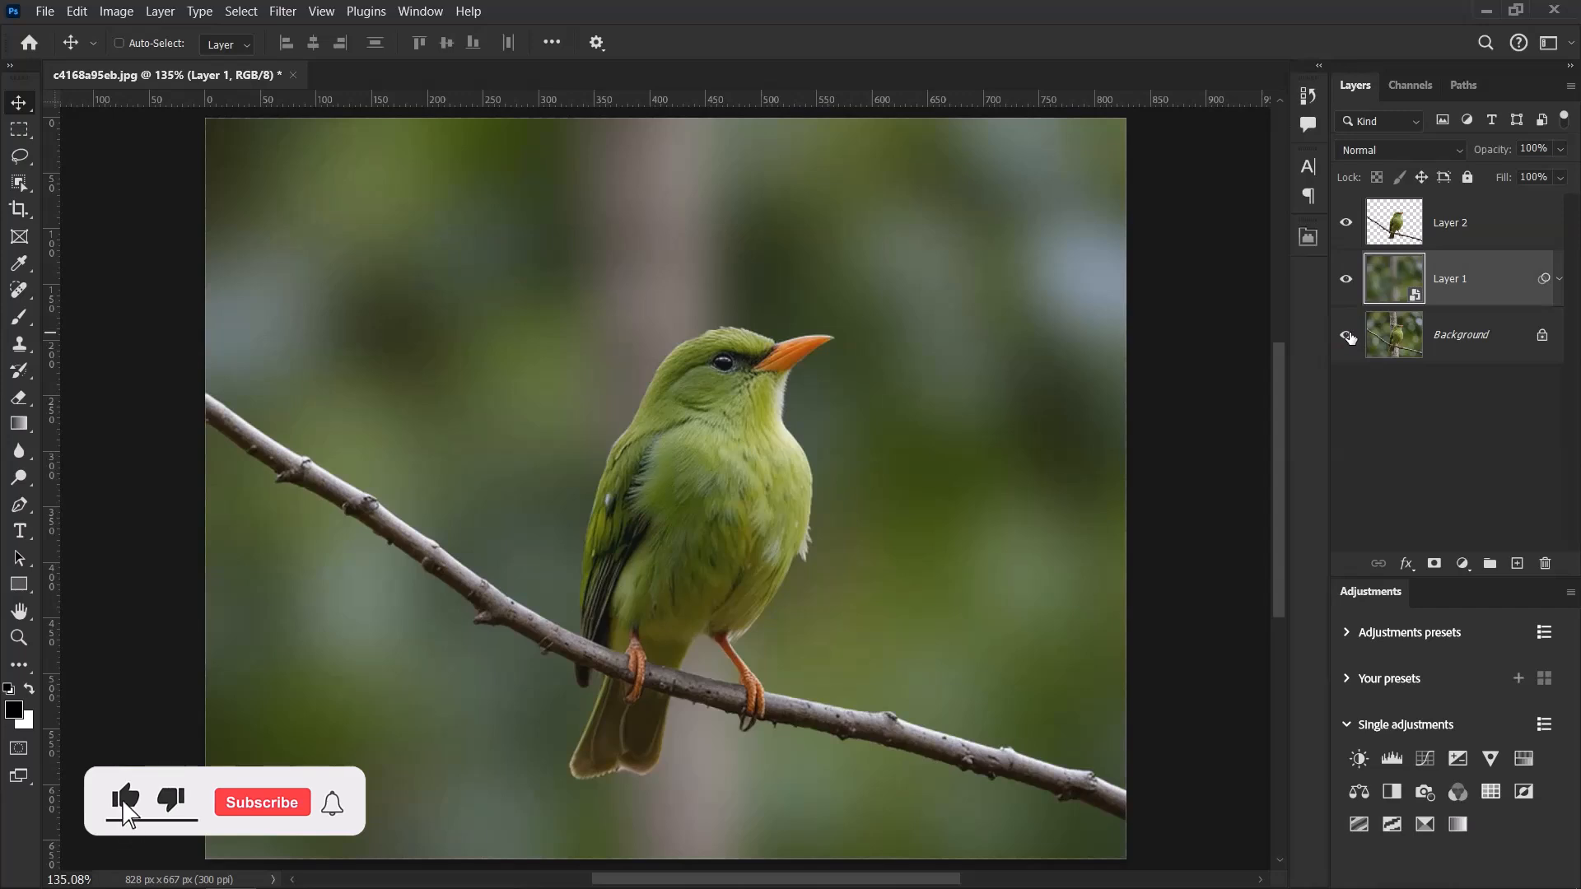